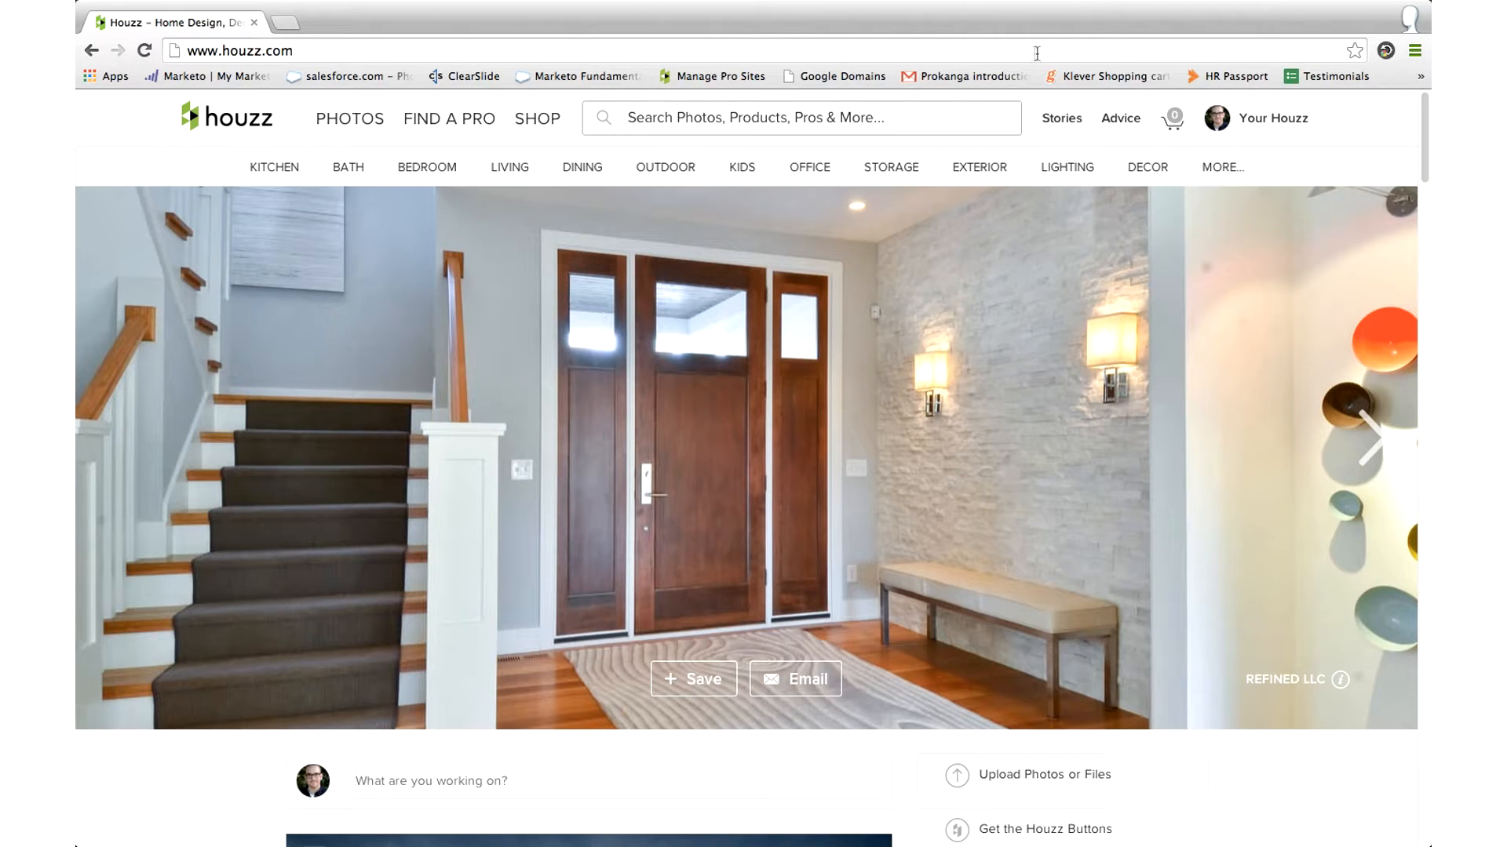
Go to the Houzz Sample Profile page from the Your Houzz account menu
click(1257, 117)
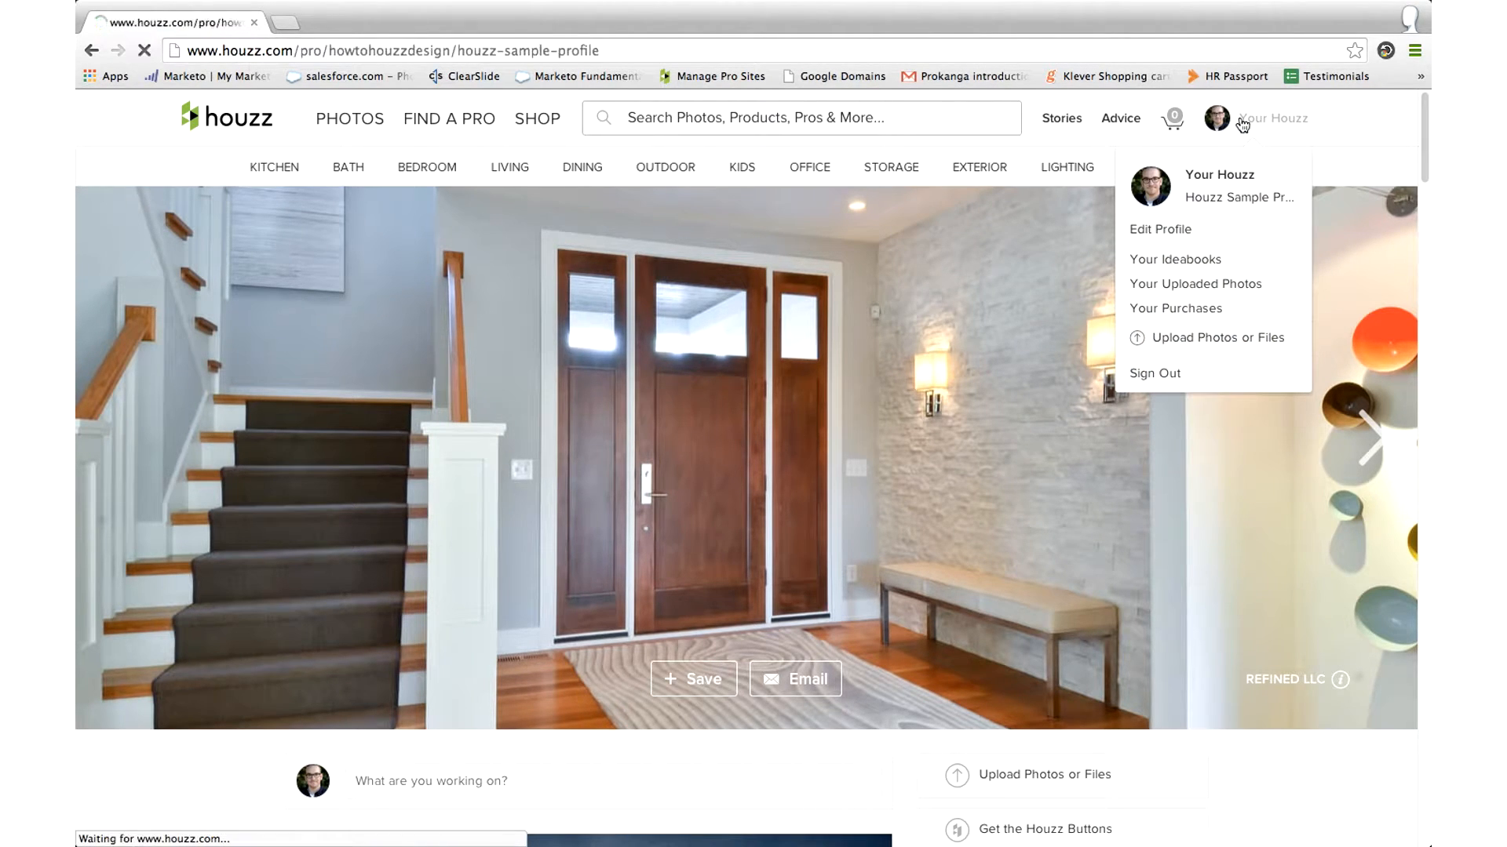
click(1219, 174)
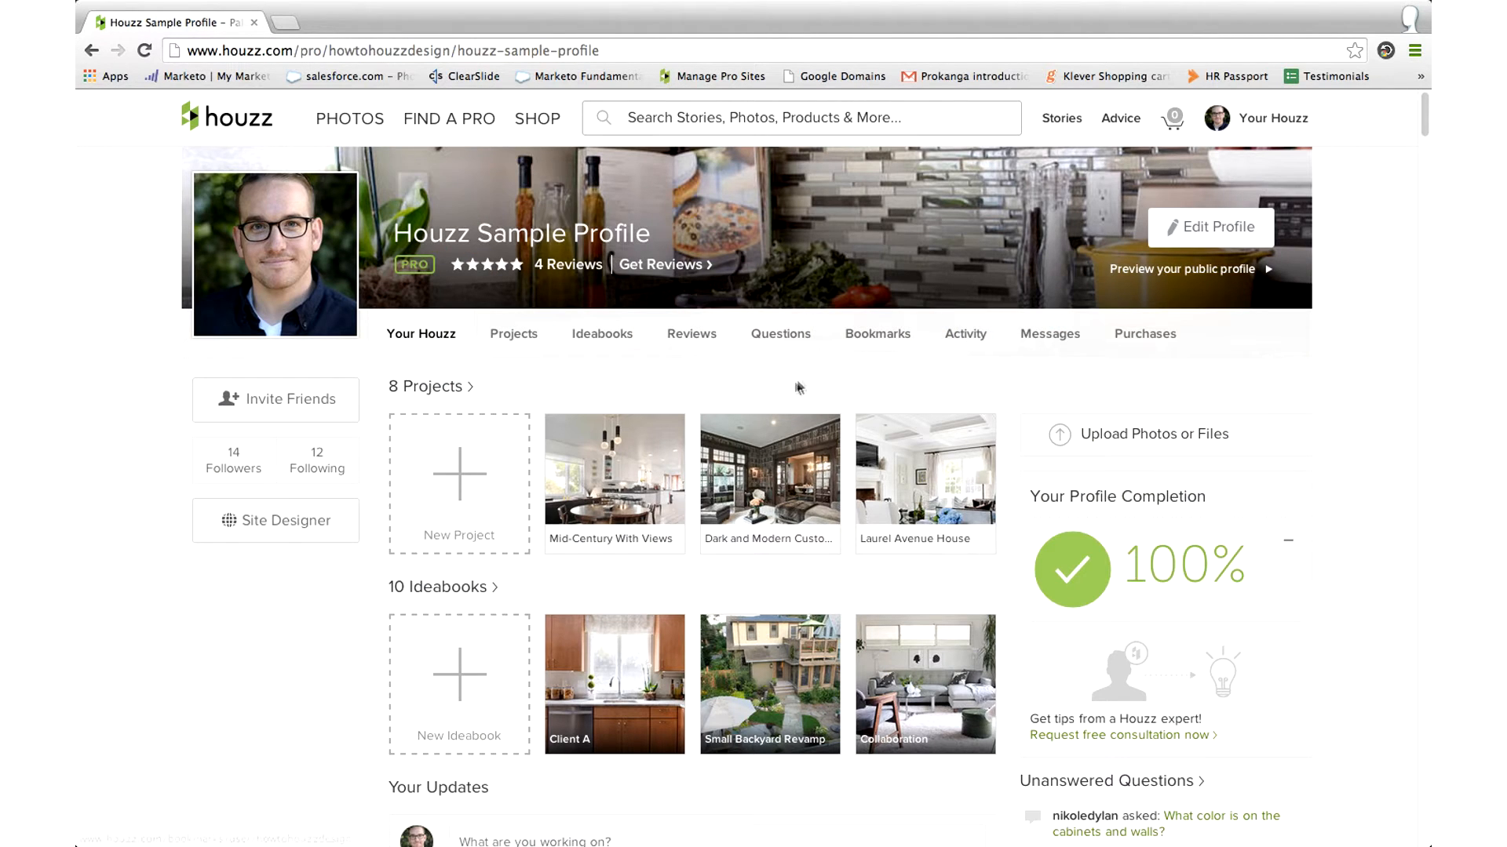
mouse_move(569, 437)
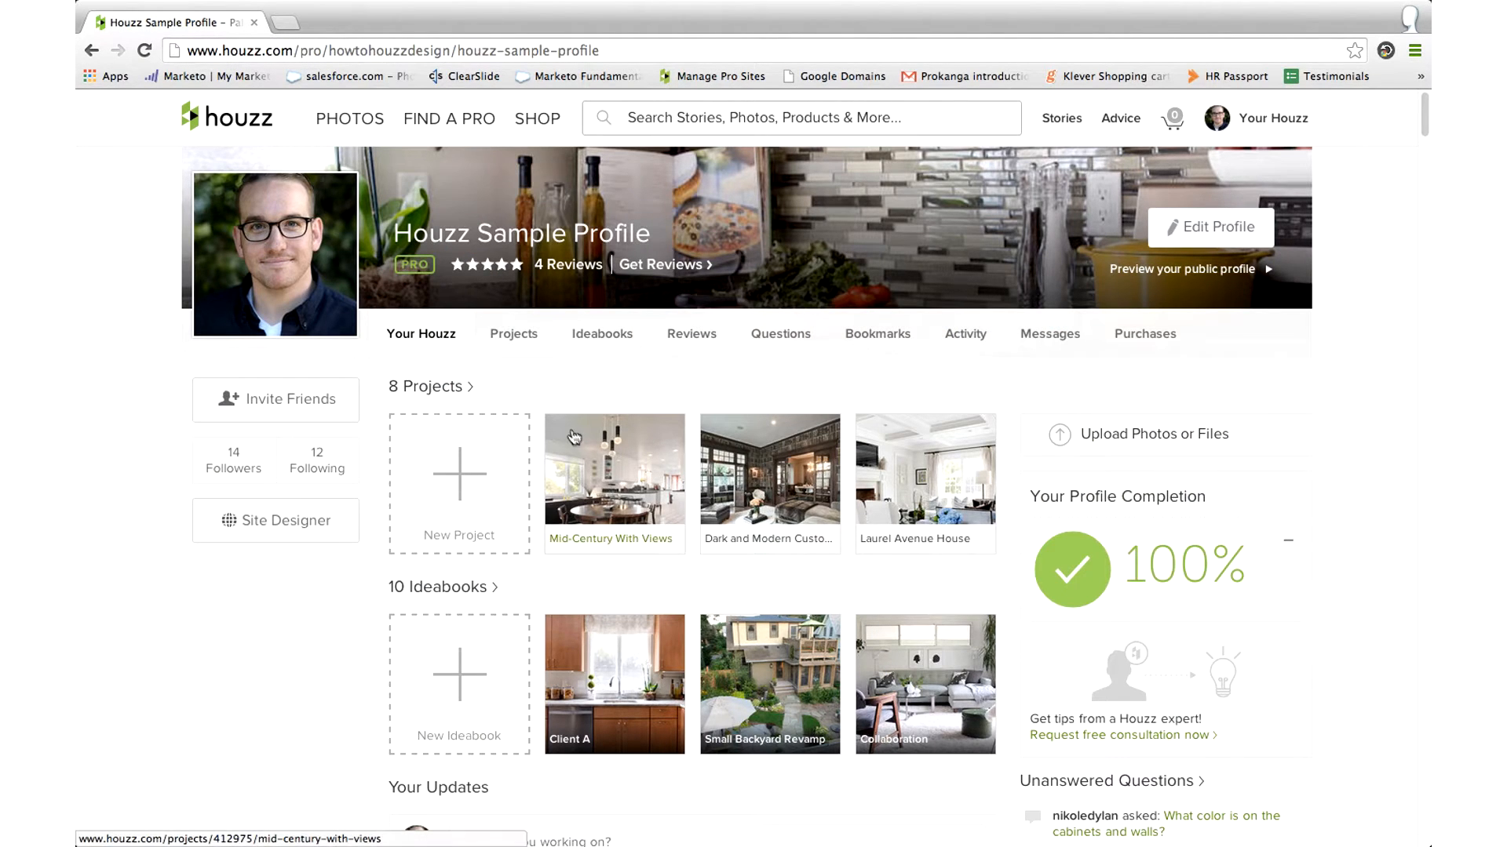
Open the Salt Lake City living-room photo (3 of 15) in Mid-Century With Views
click(613, 470)
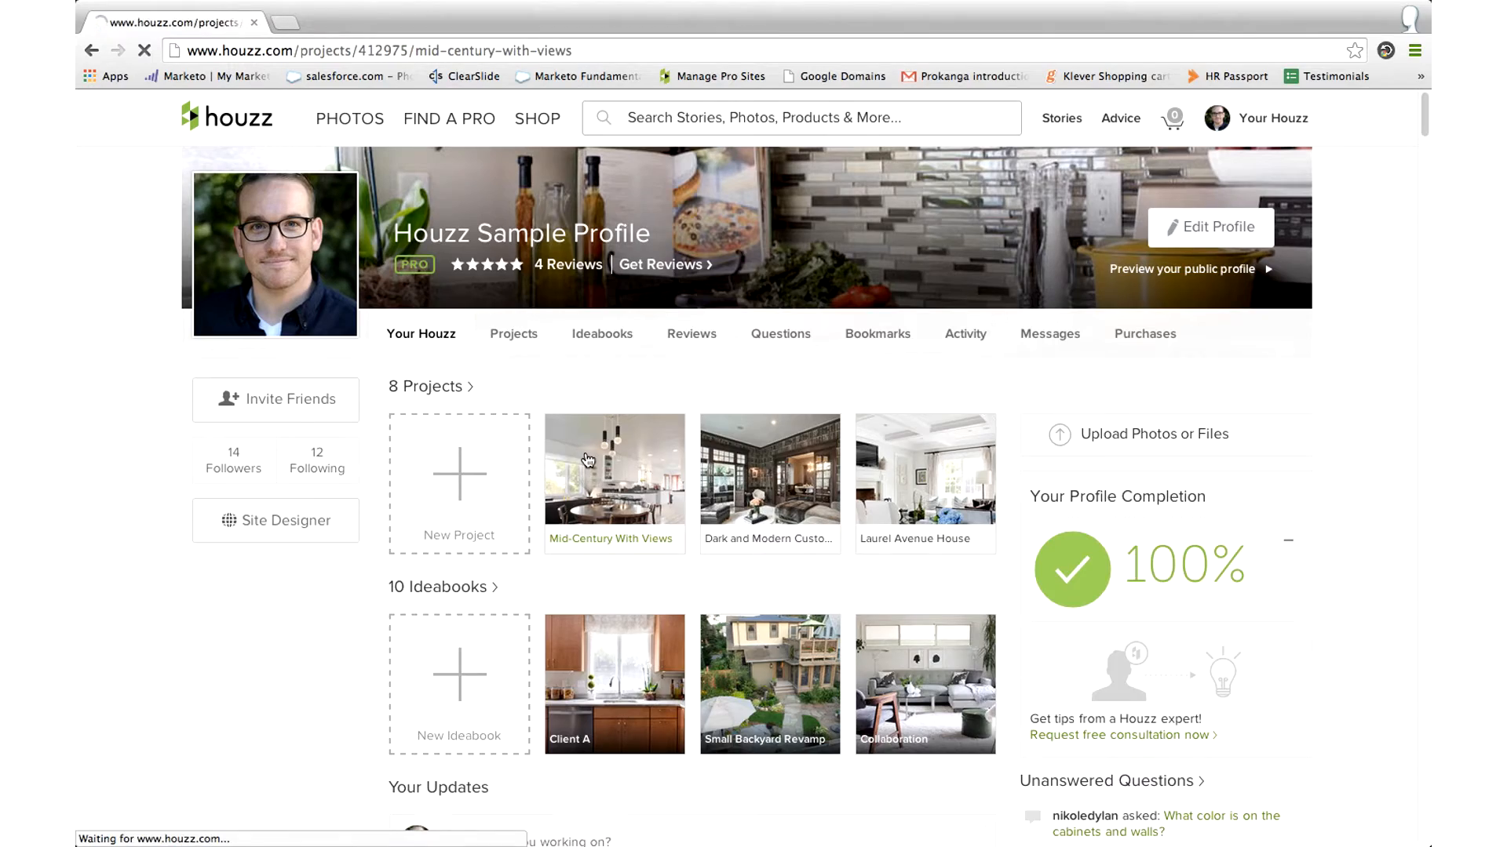
click(612, 470)
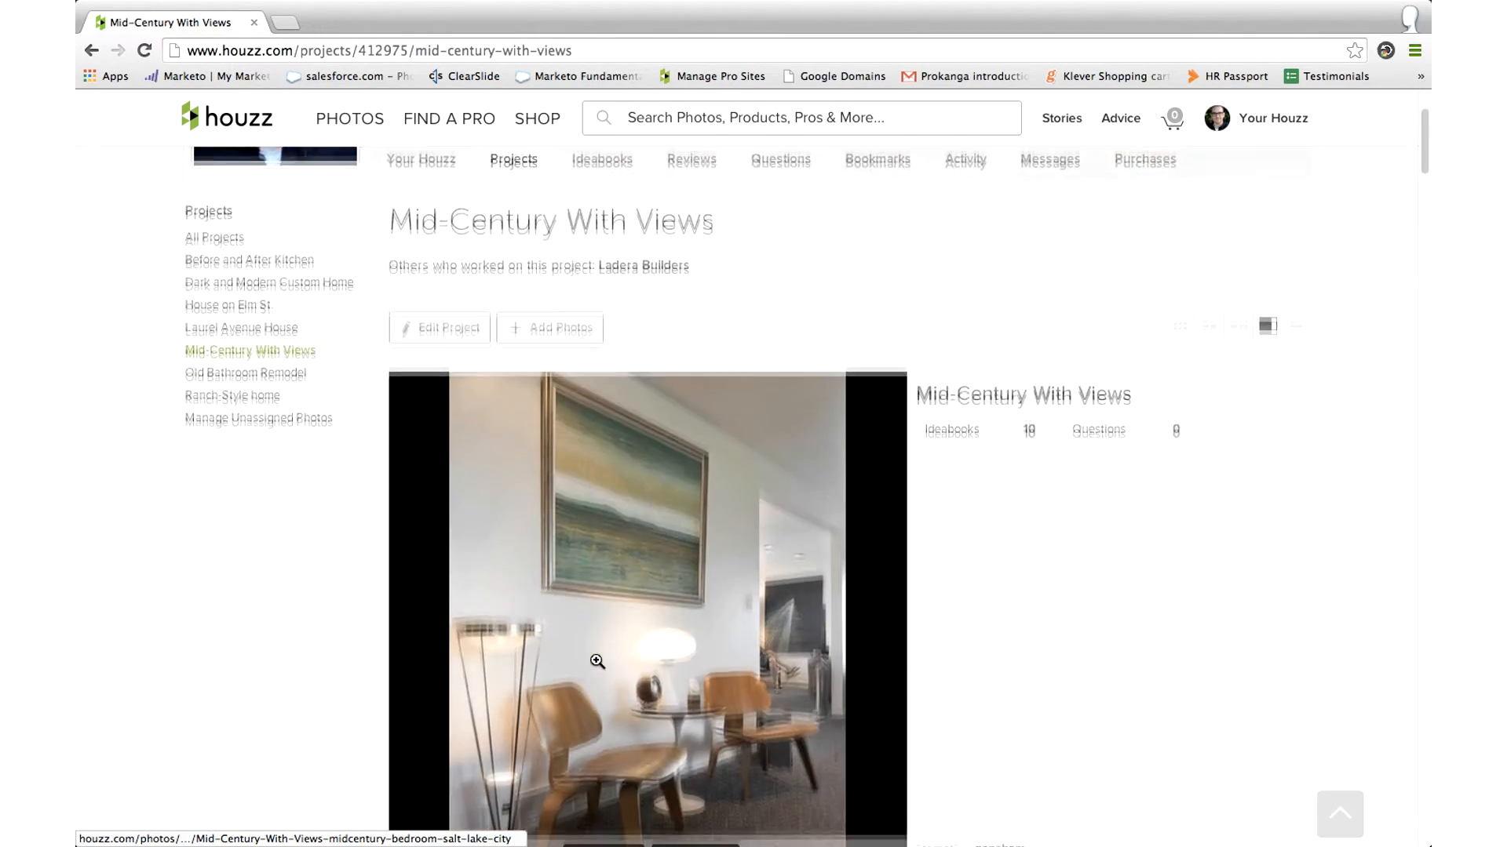
scroll(down, 3)
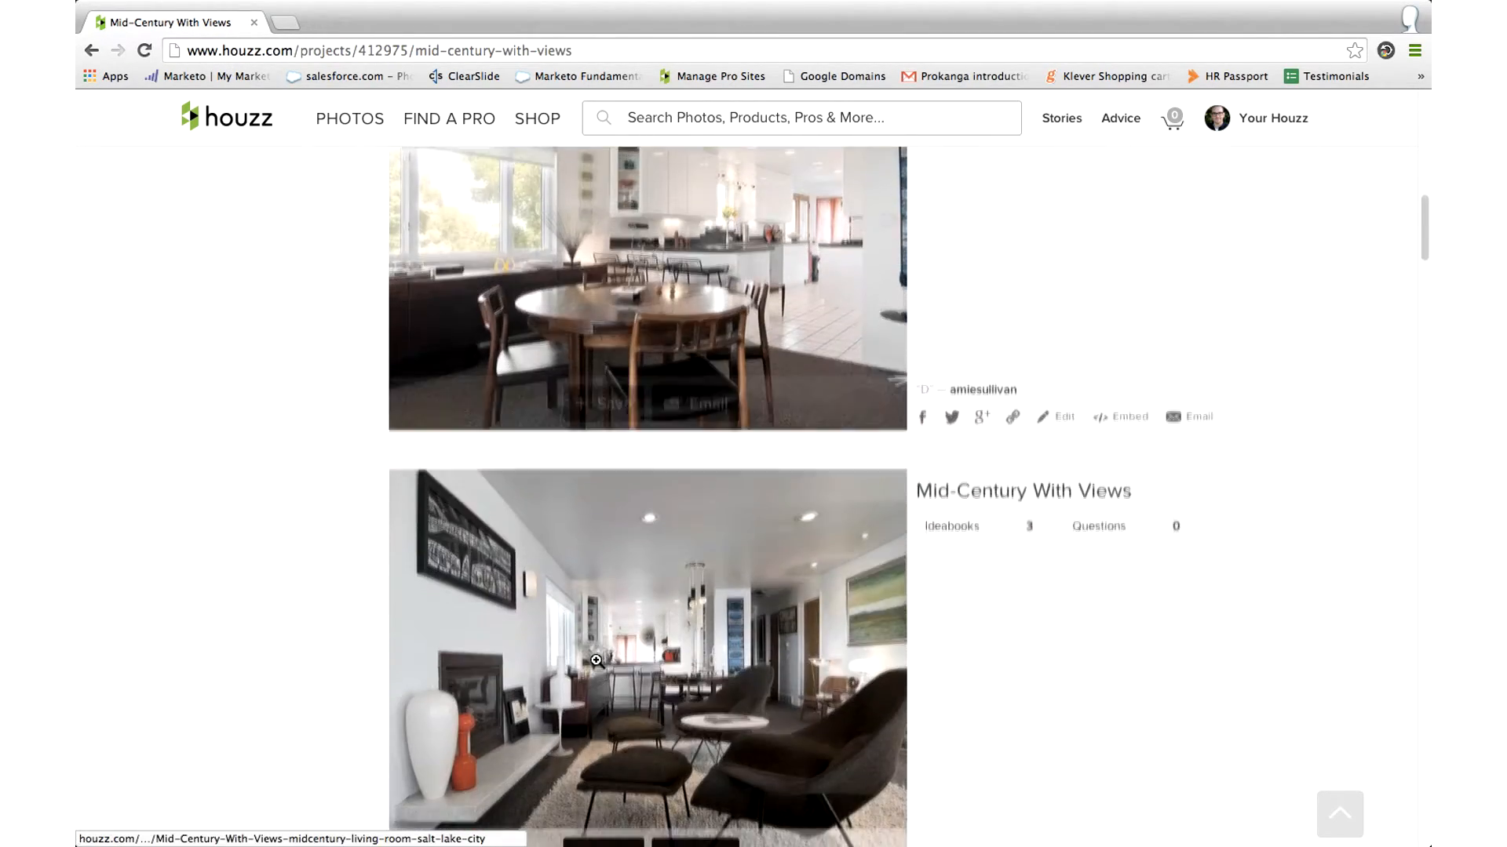
scroll(up, 3)
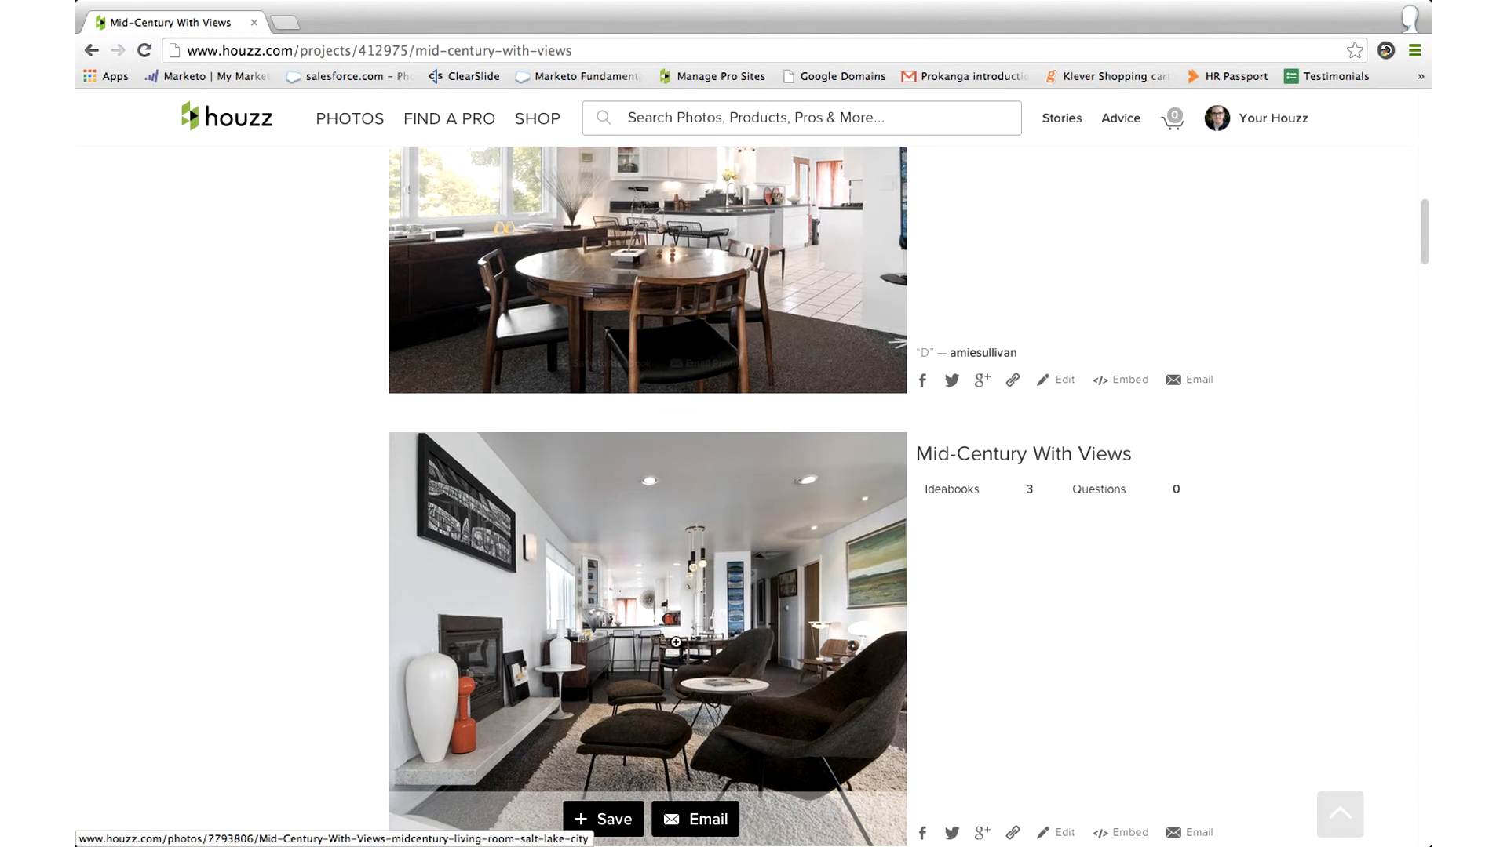
click(647, 642)
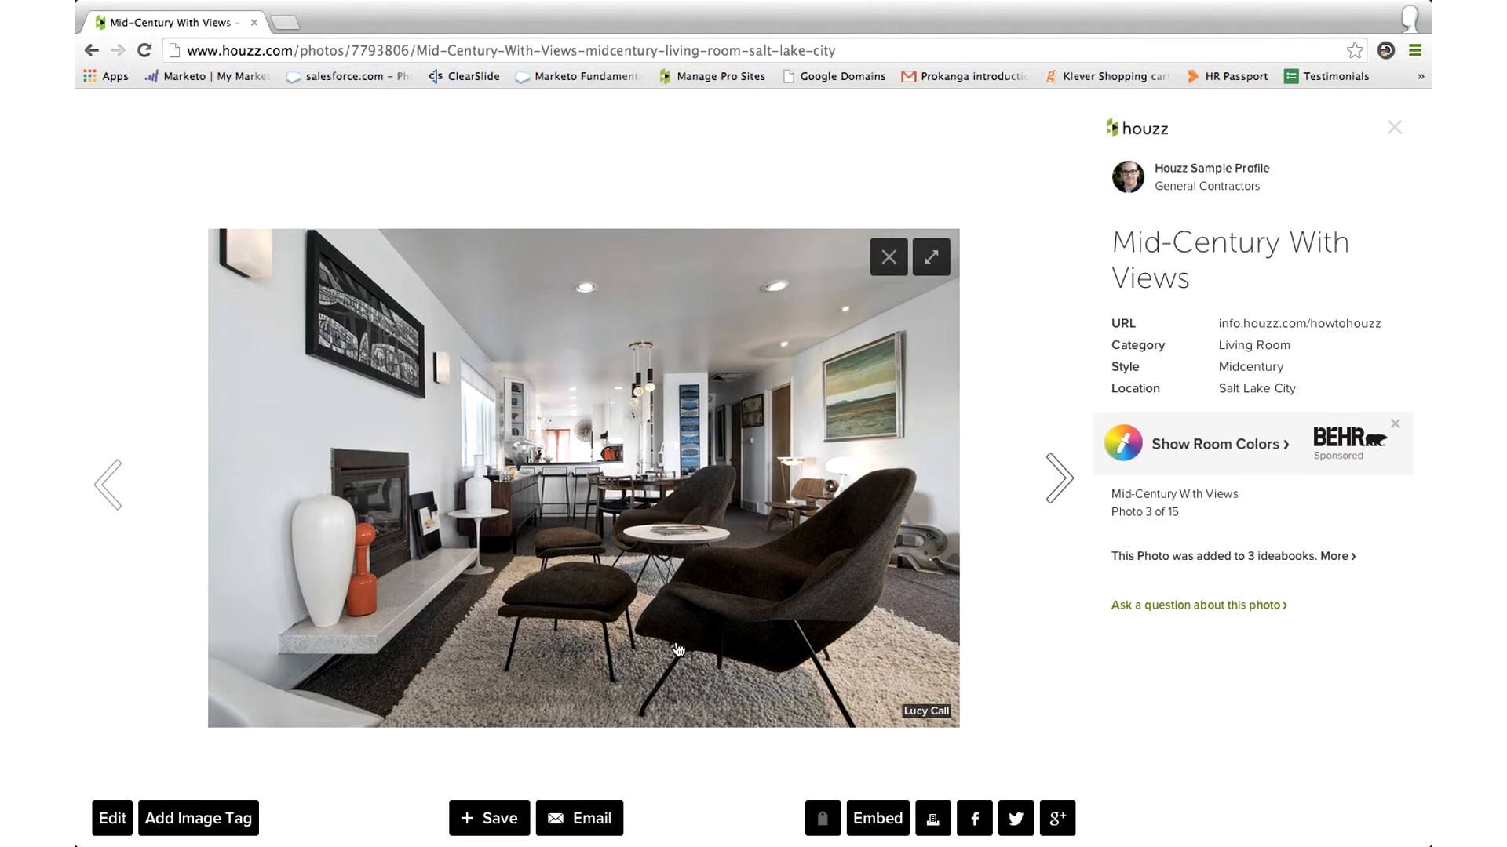
mouse_move(646, 603)
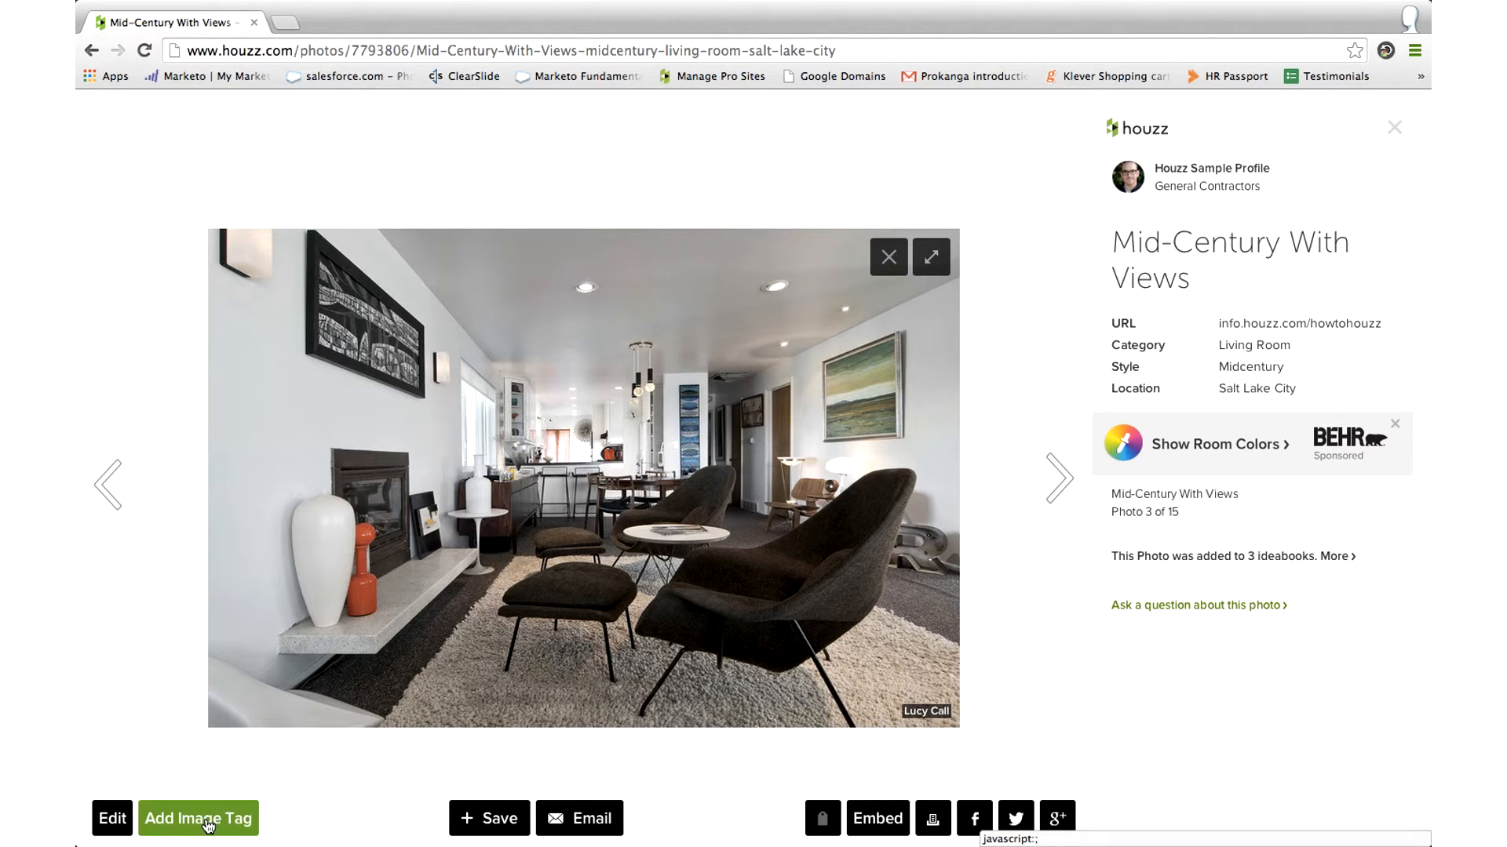
Start a new image tag on the dark lounge chair in the photo
click(198, 818)
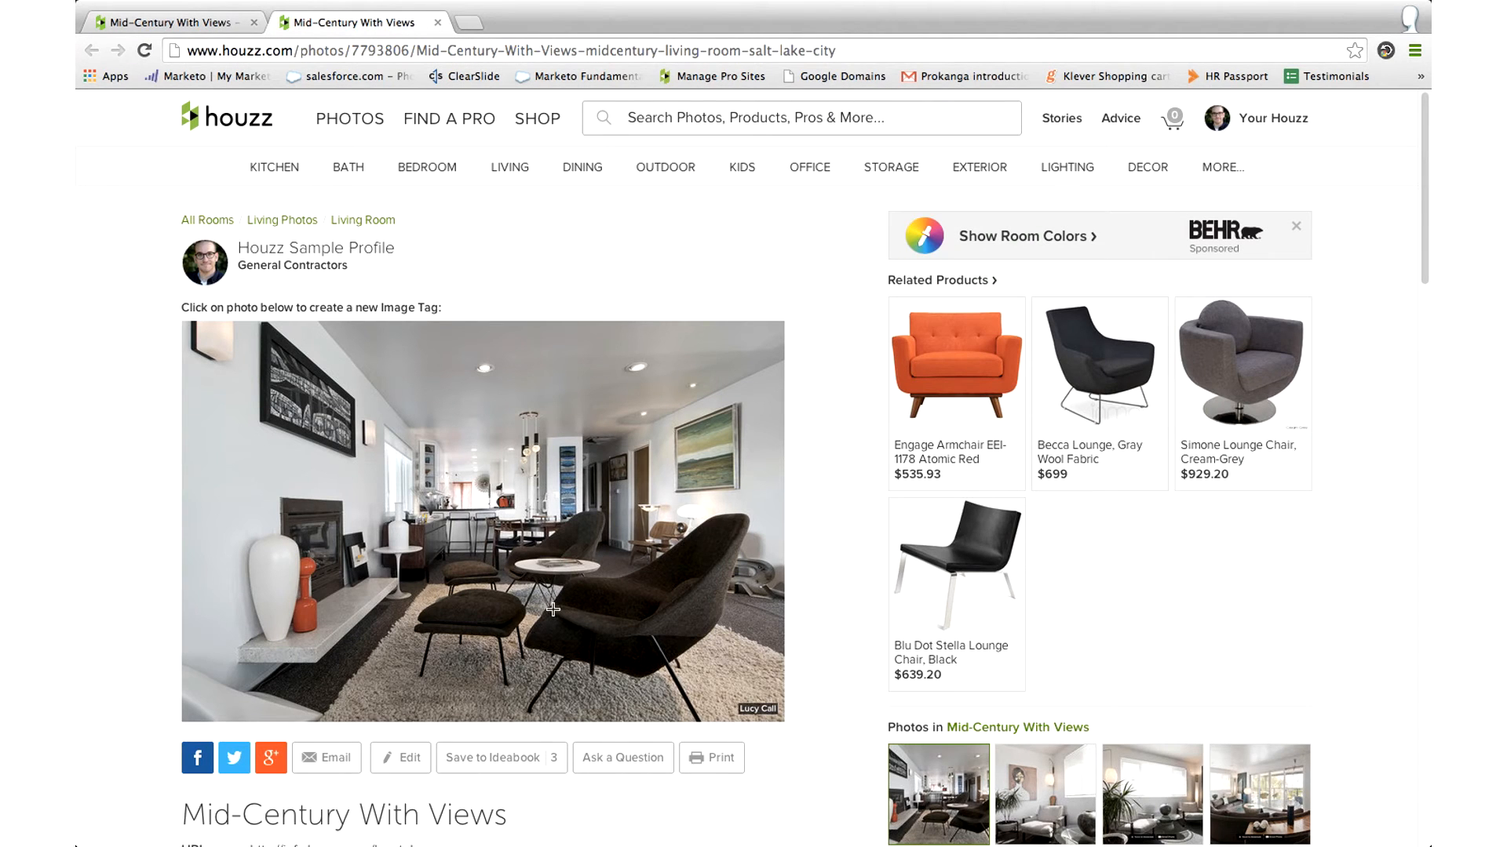
mouse_move(664, 604)
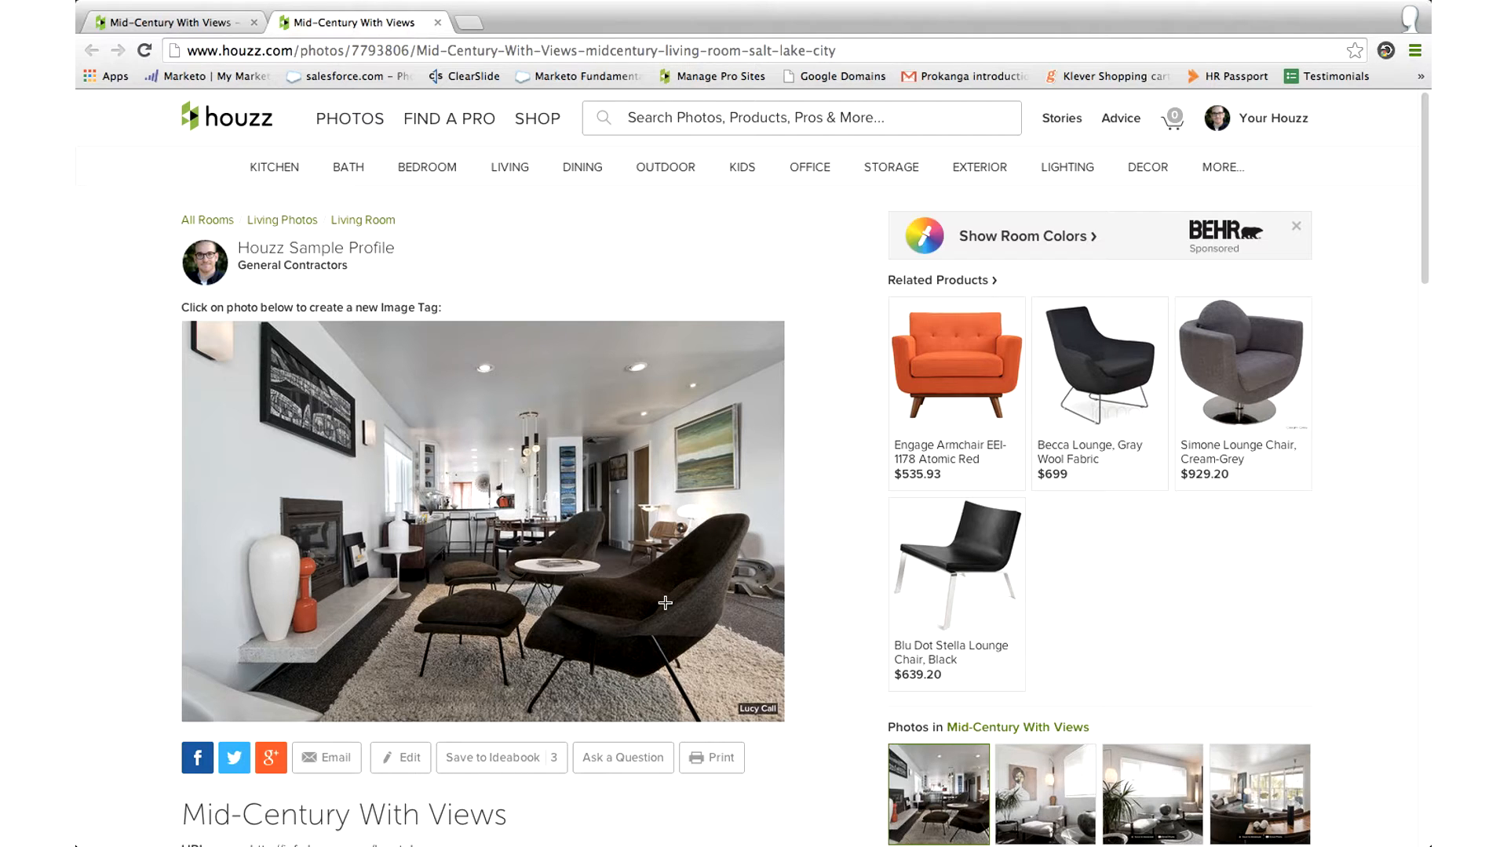
click(665, 603)
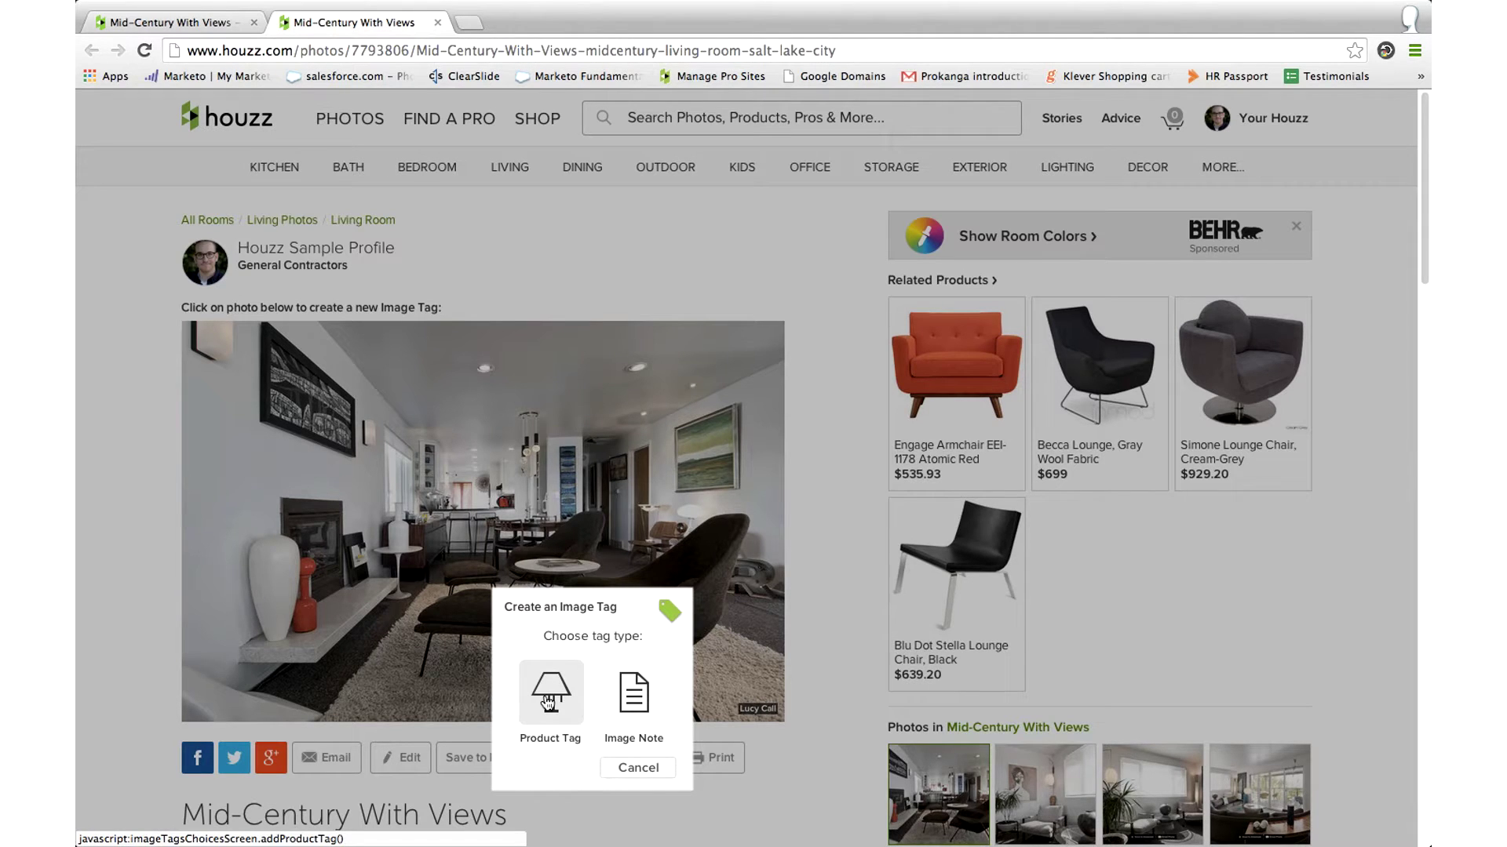
Tag the lounge chair with the $699 Eero Saarinen-style womb chair and ottoman in Oatmeal
click(550, 696)
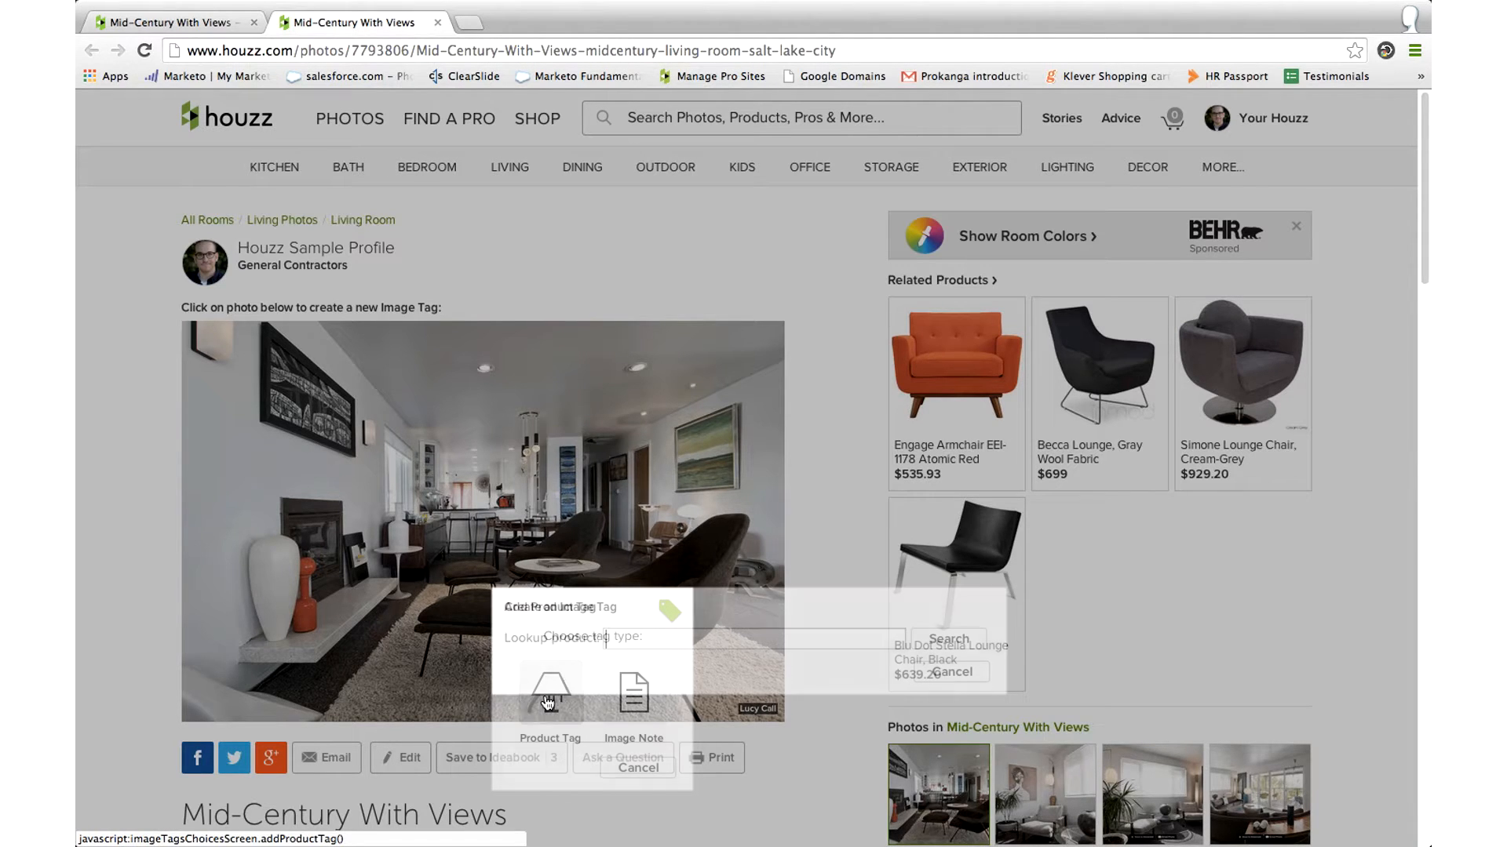
click(549, 690)
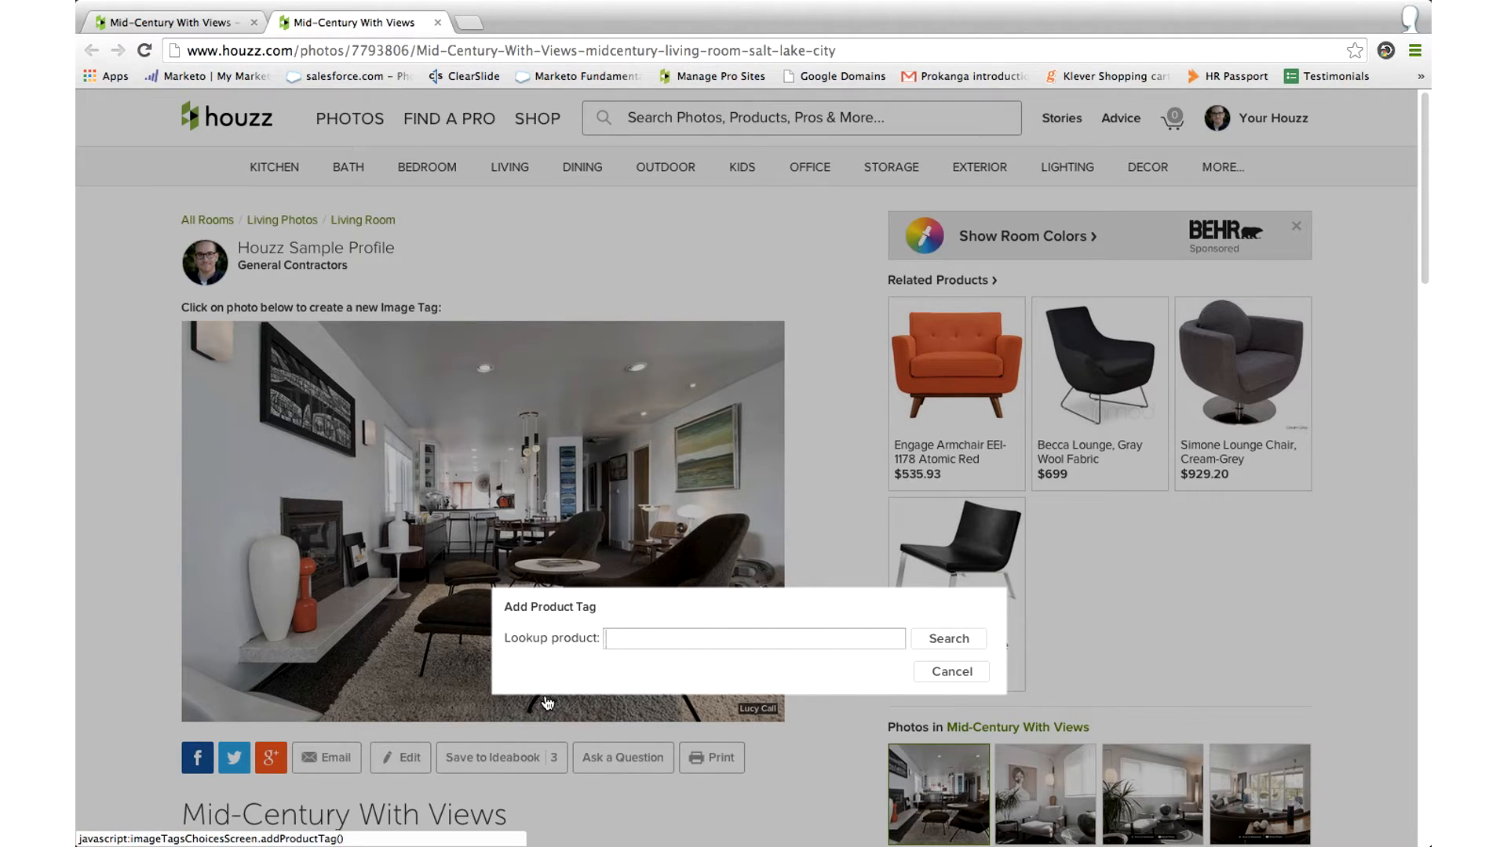
text(womb chair and ottoman)
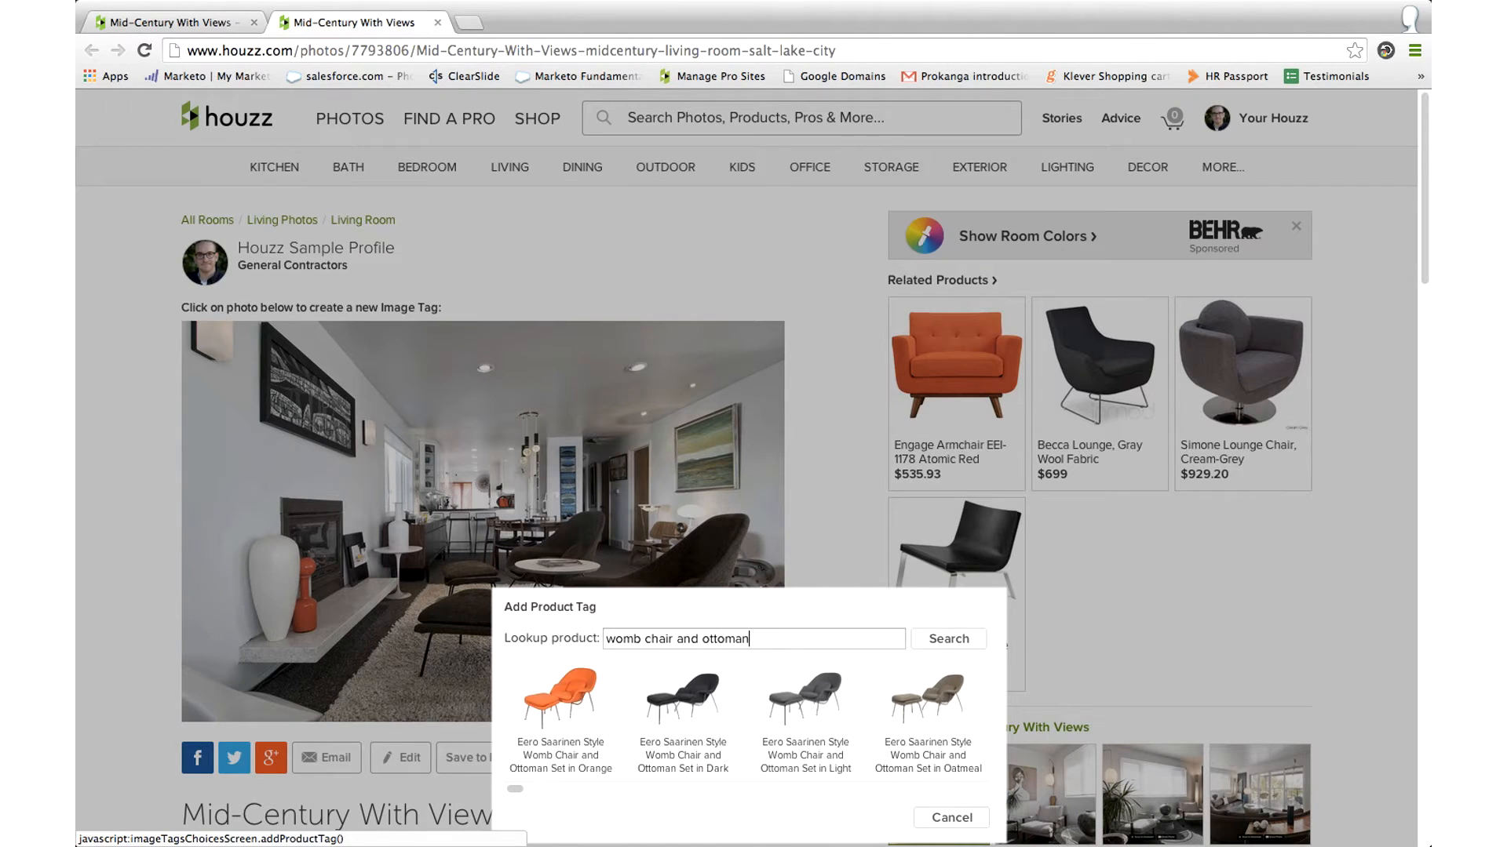
mouse_move(938, 707)
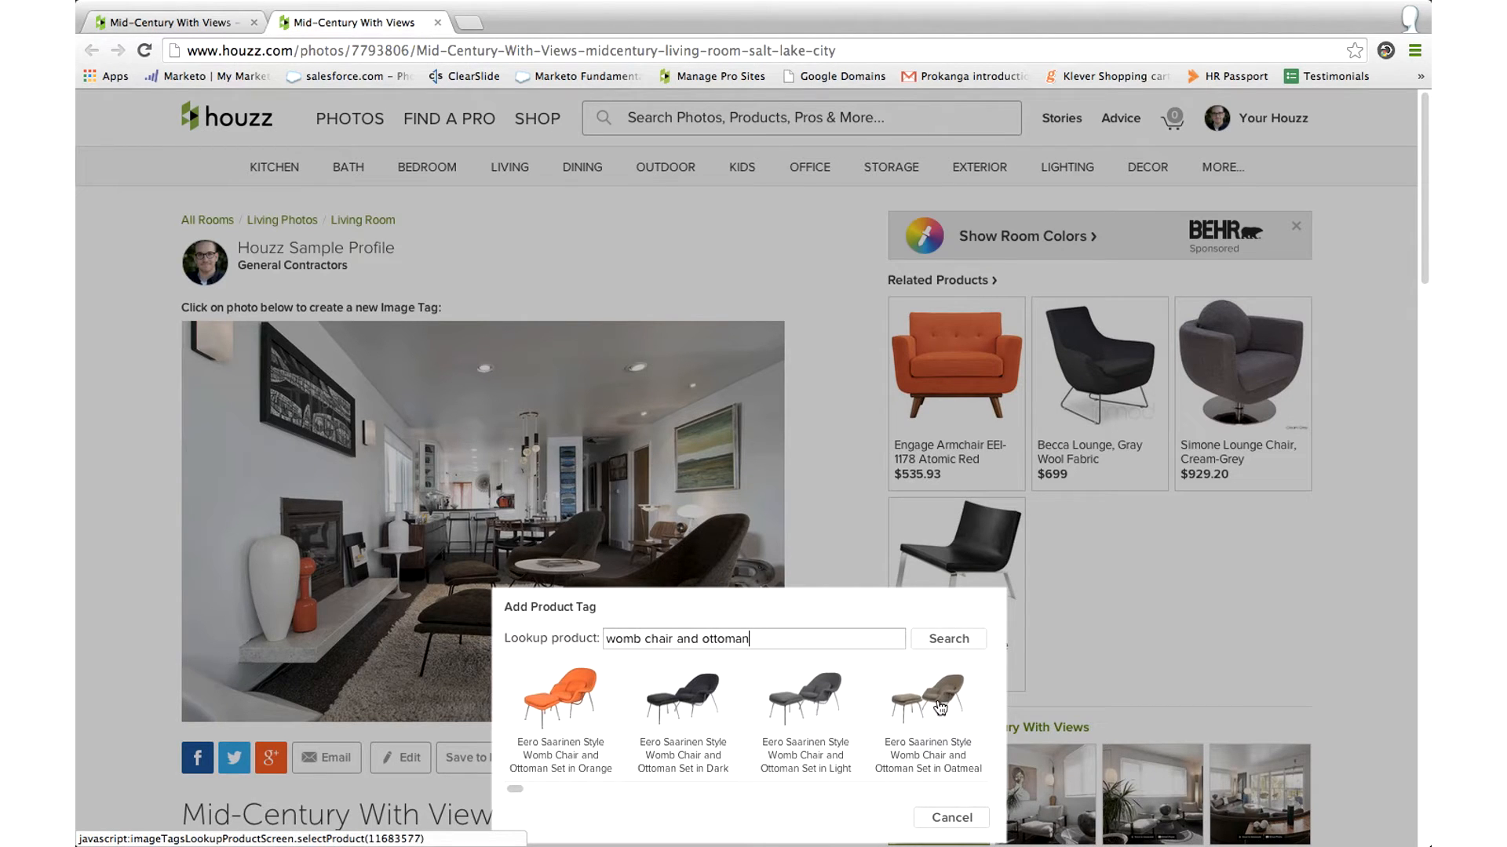
click(928, 698)
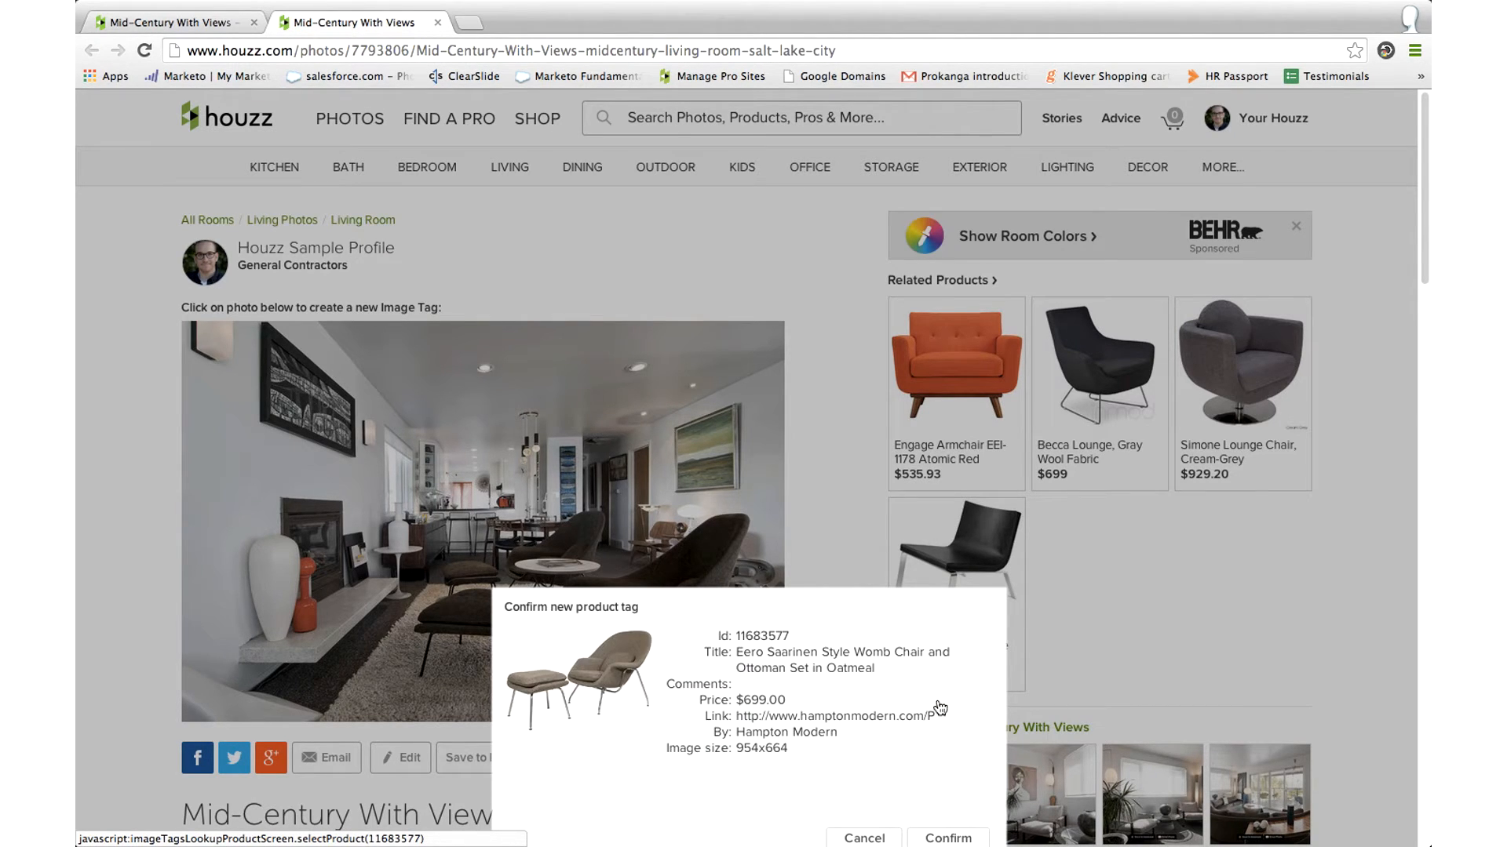
scroll(down, 3)
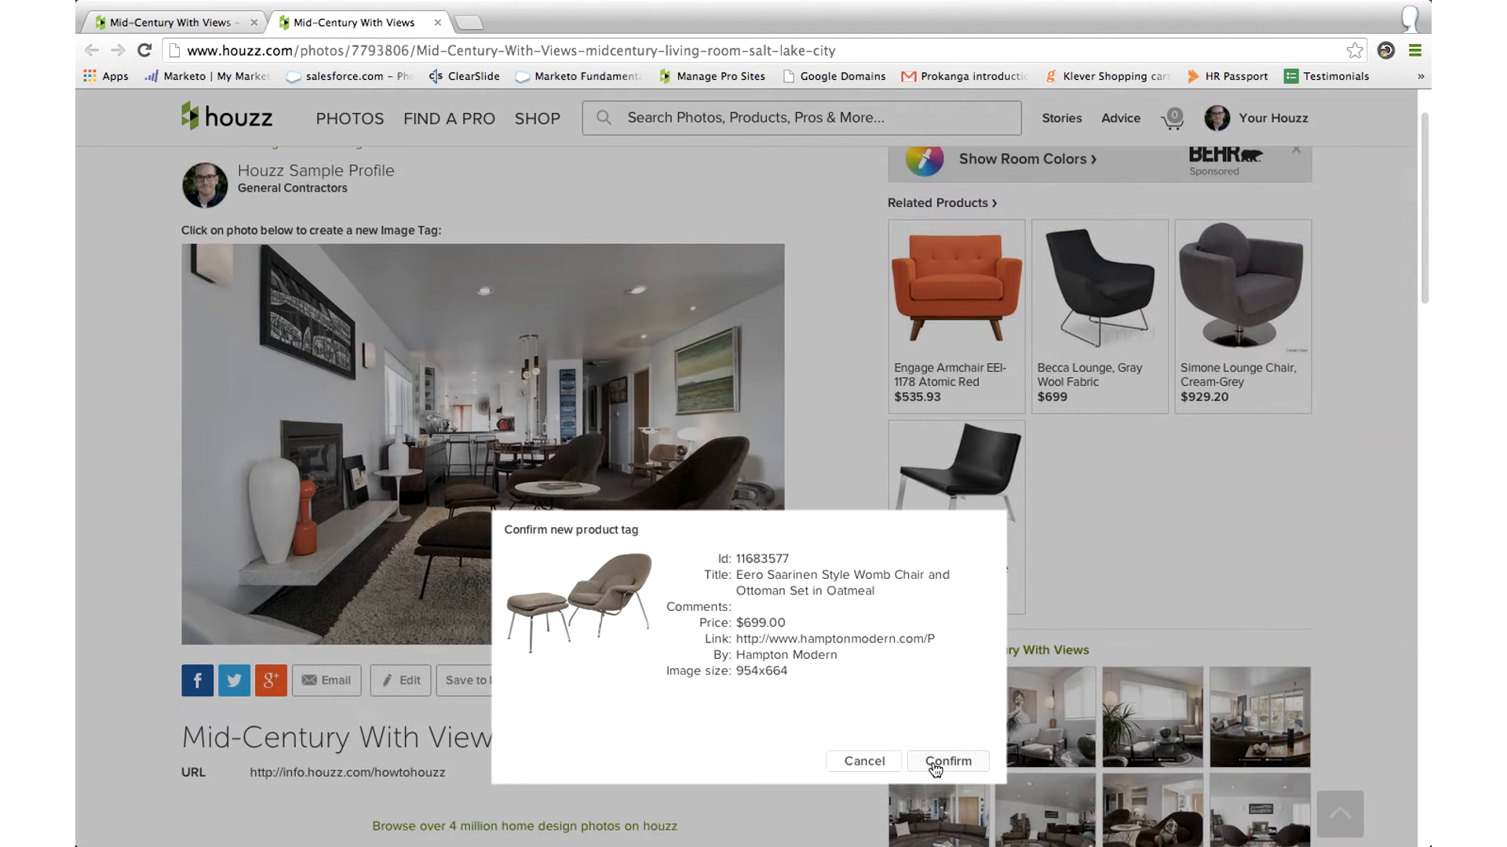
click(947, 761)
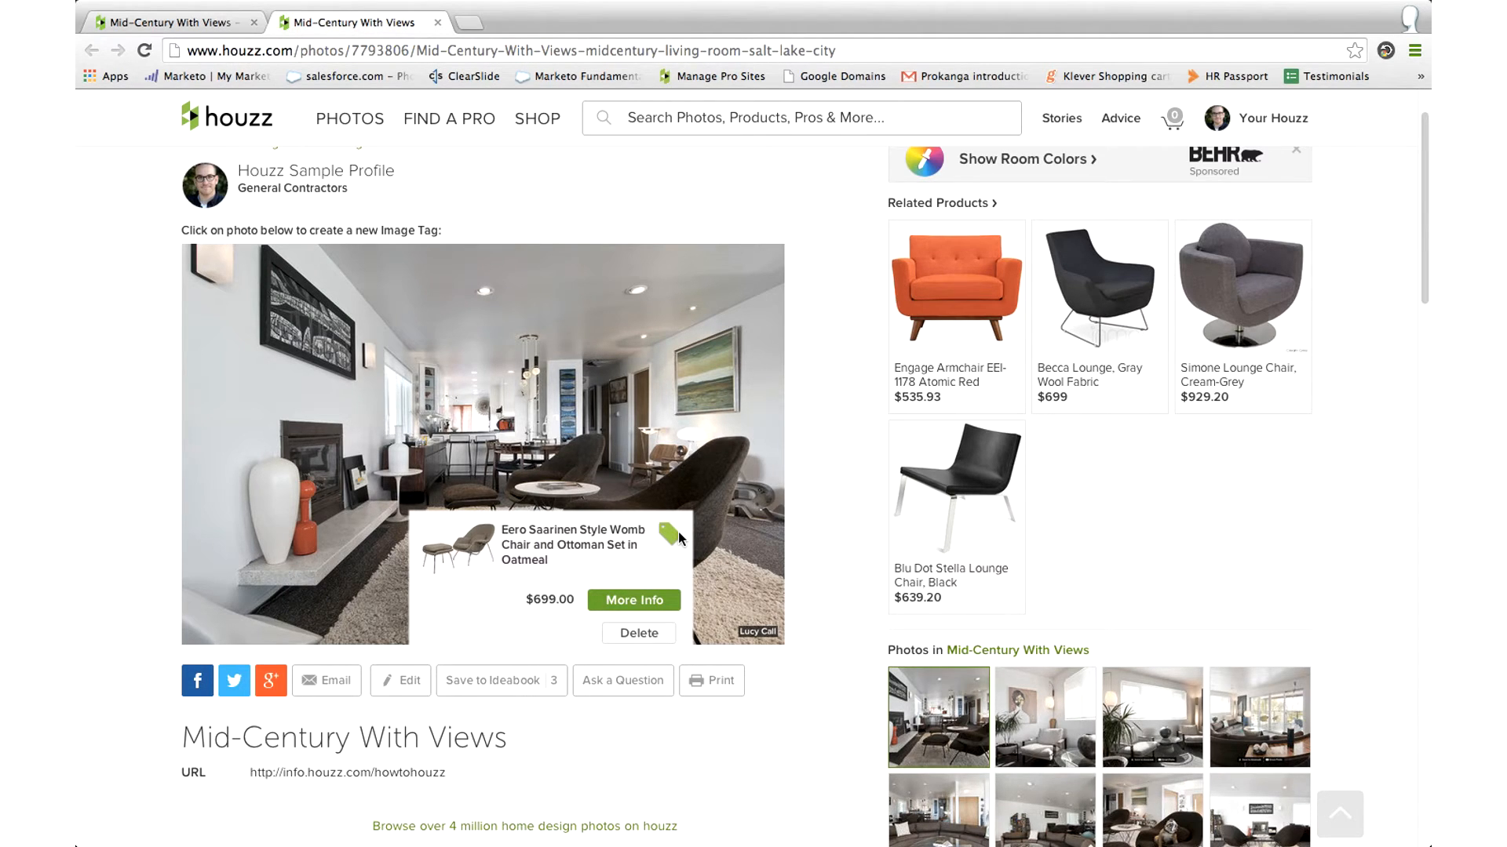
mouse_move(633, 599)
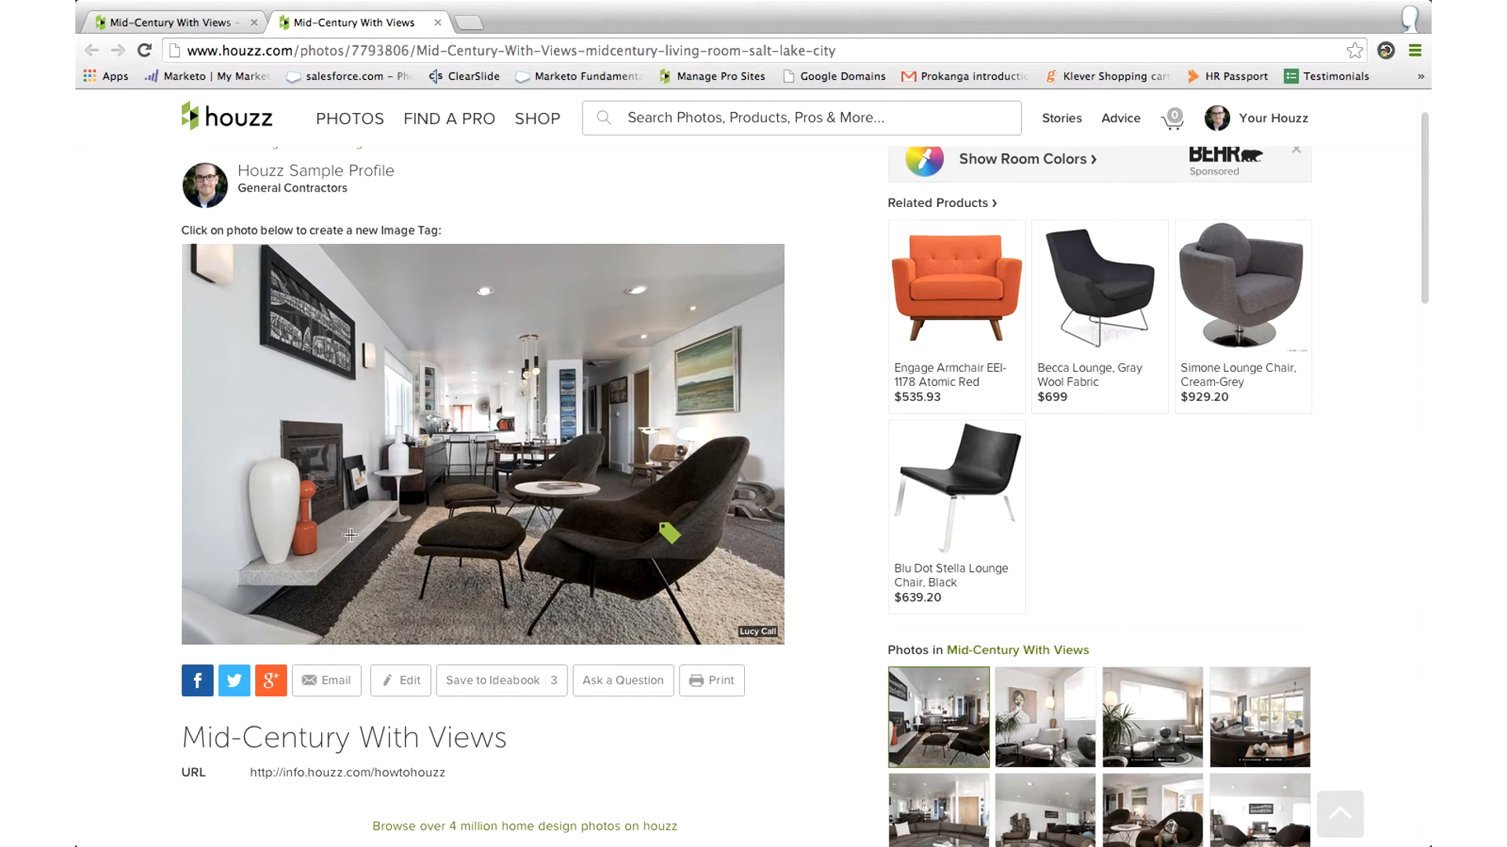
mouse_move(394, 519)
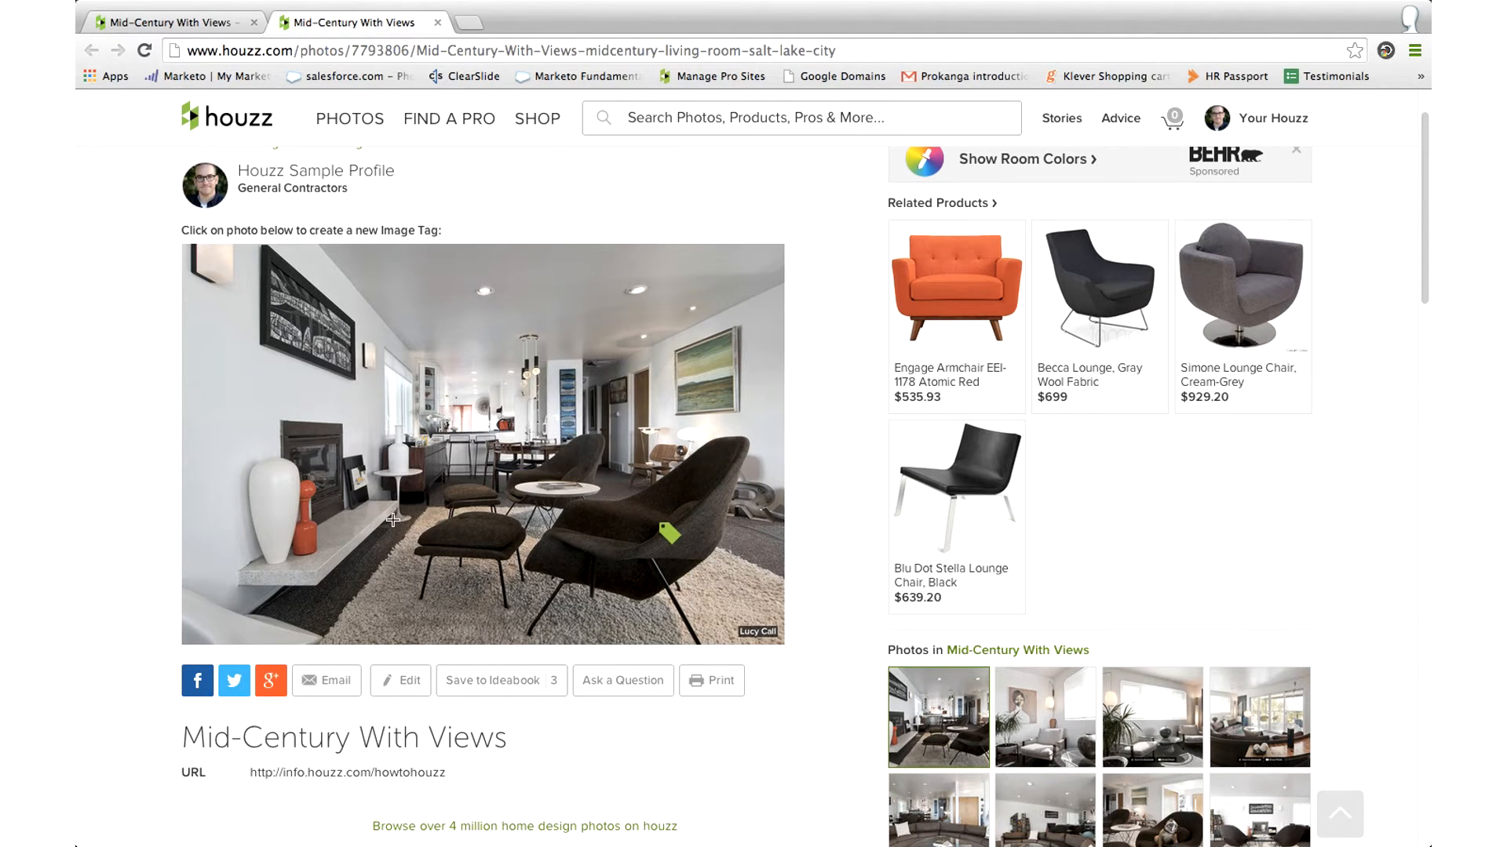
click(668, 529)
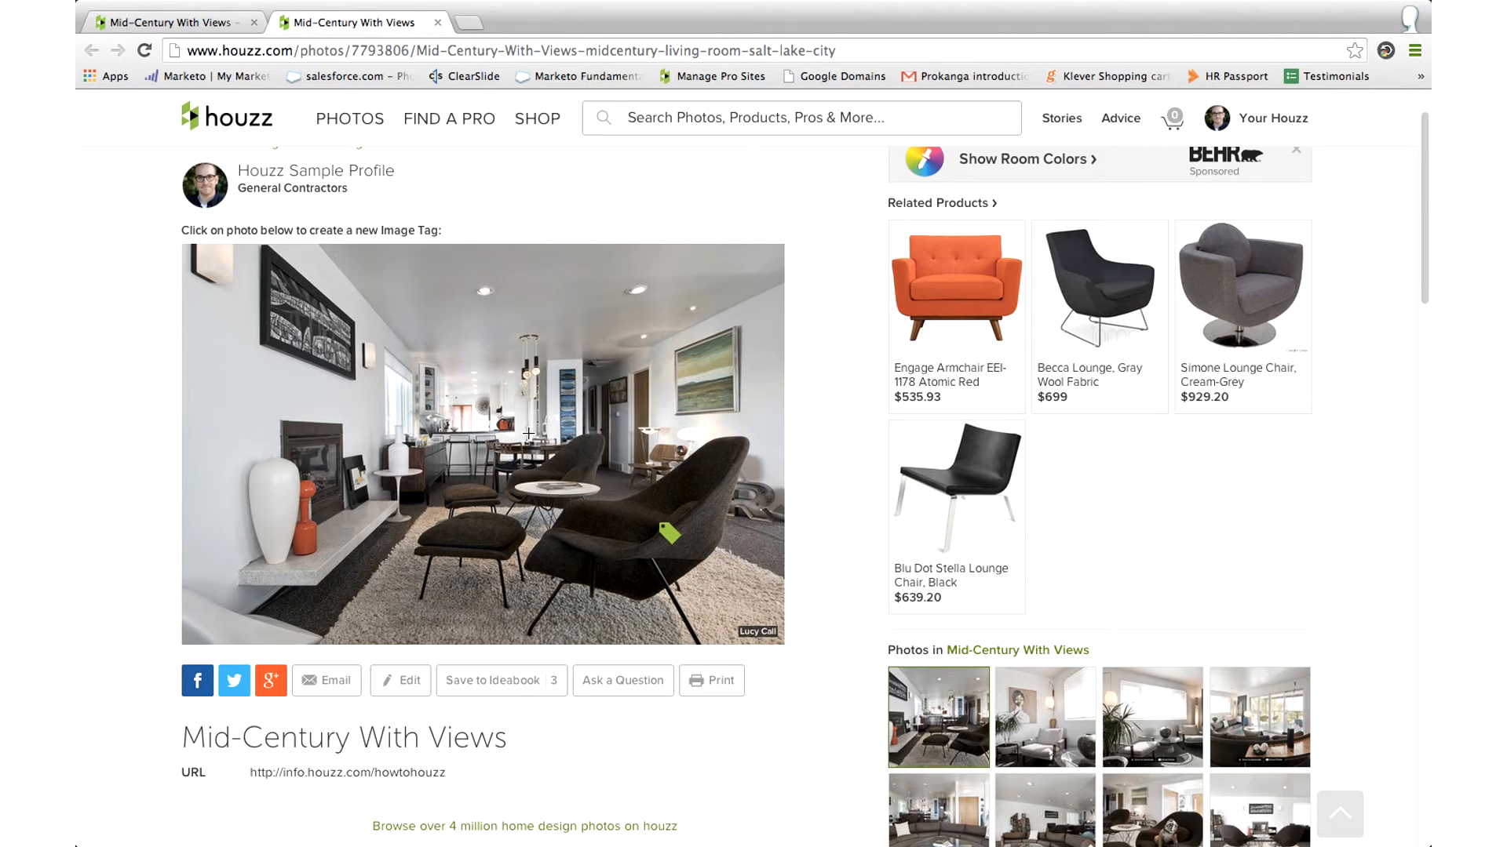
mouse_move(526, 510)
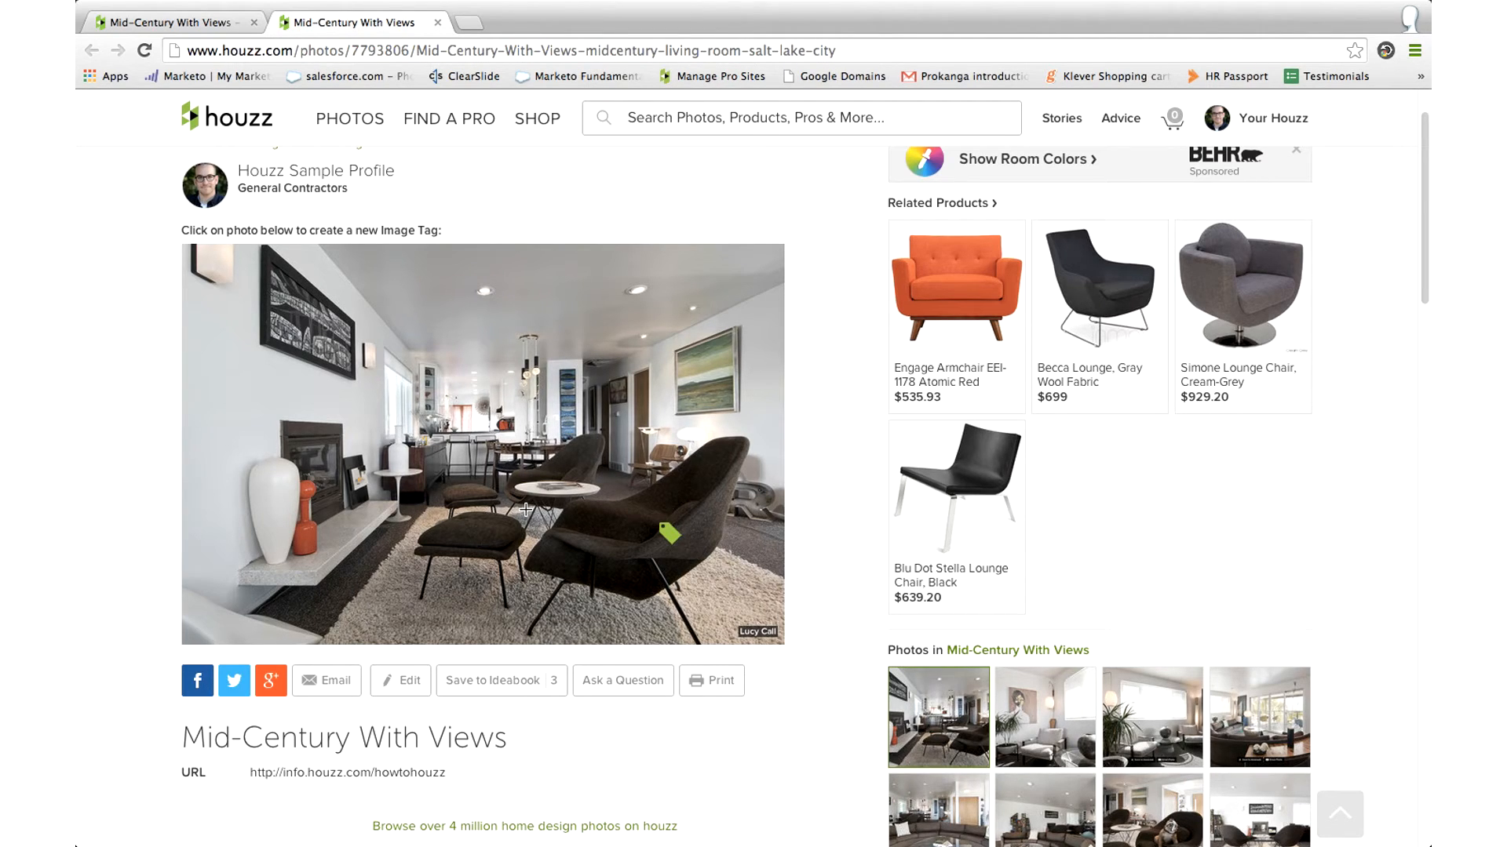
mouse_move(272, 382)
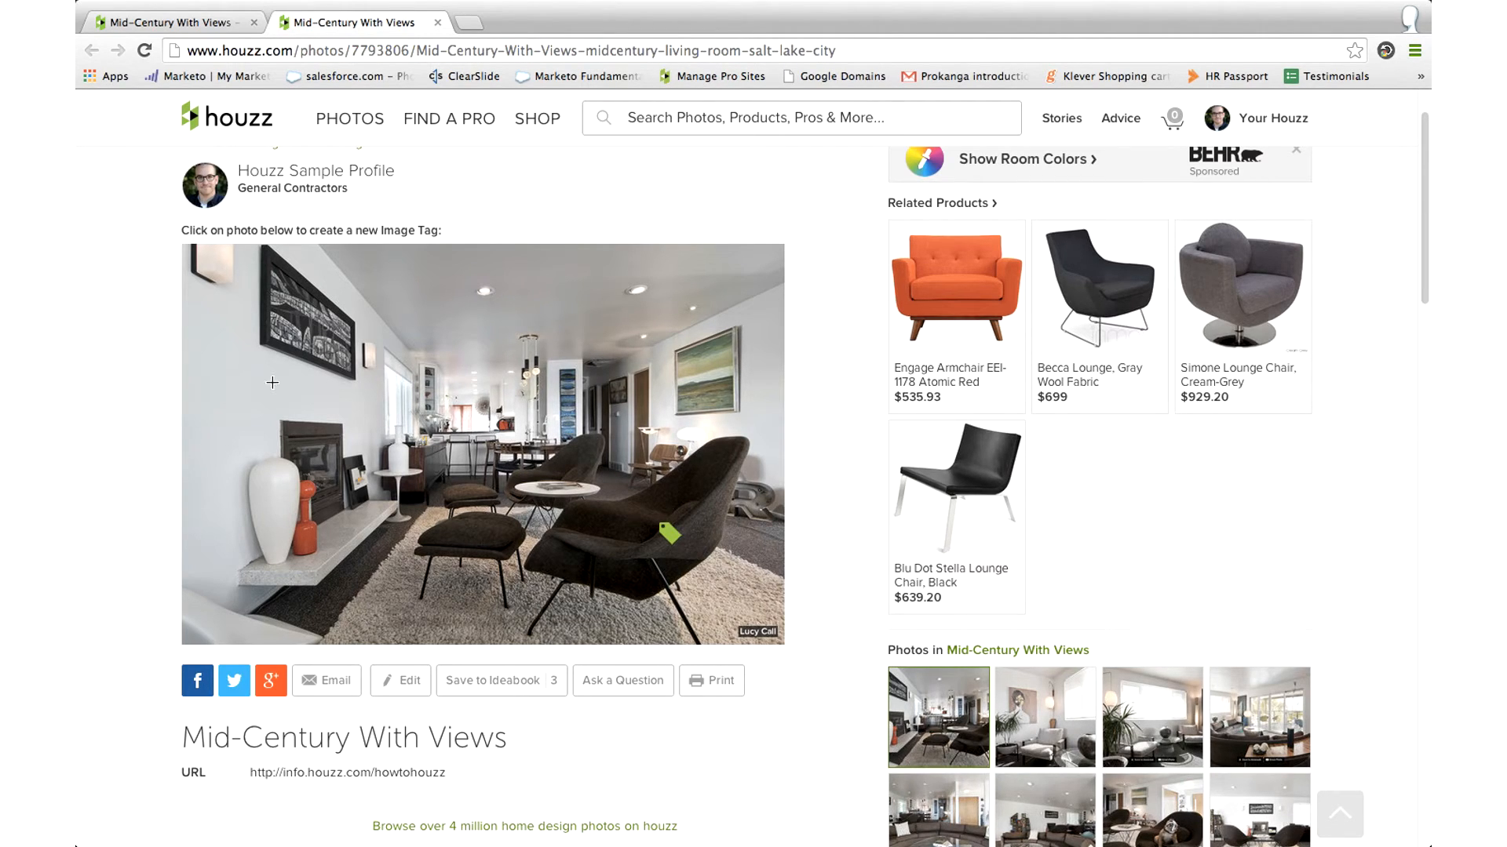
Add a 'benjamin moore white dove' note with comment 'eggshell finish' on the left wall
click(272, 382)
text(benjamin moore white dove)
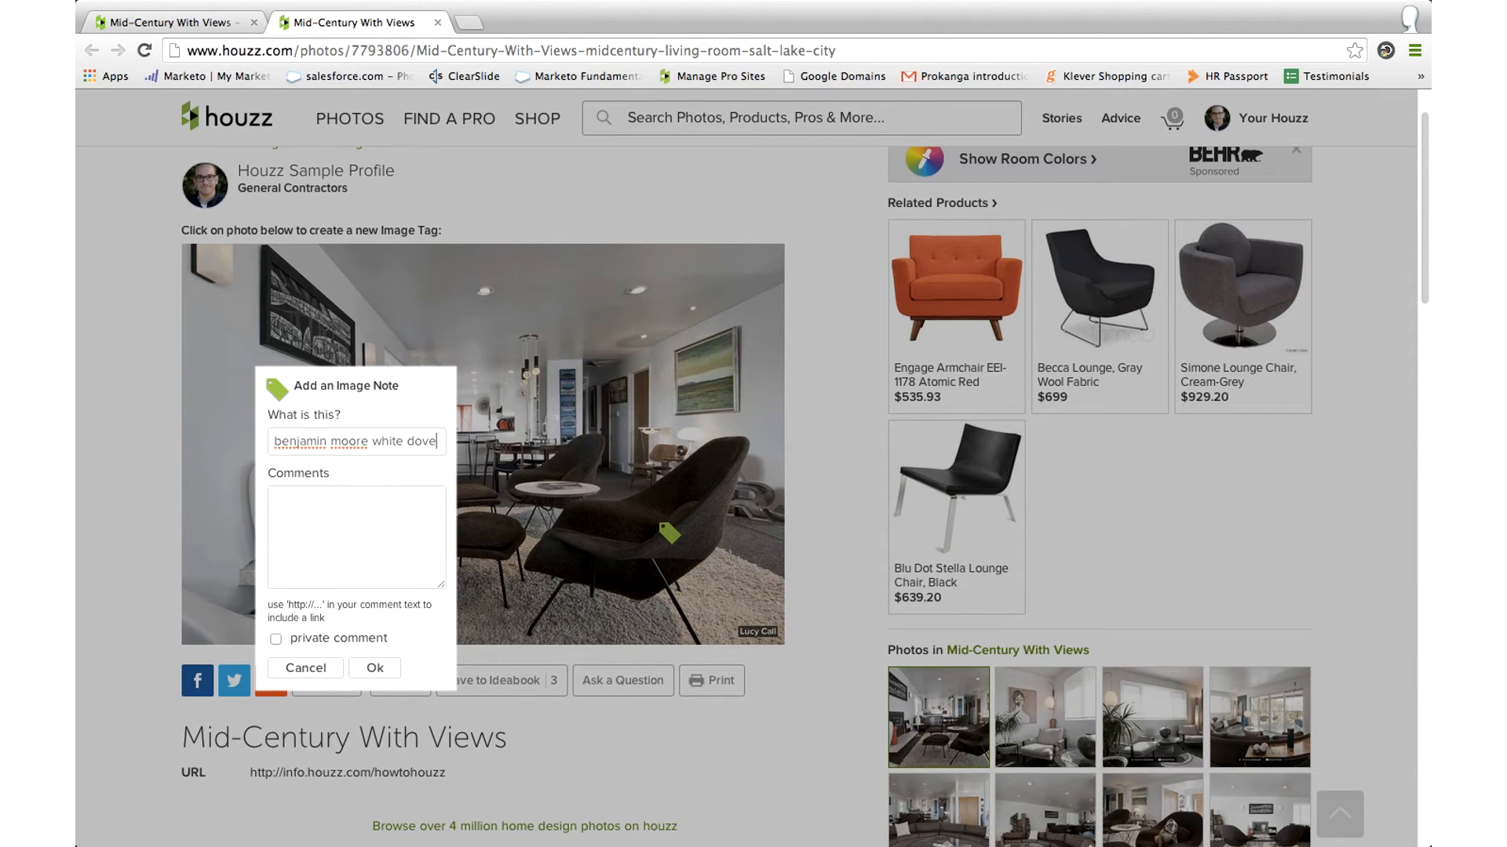
click(355, 539)
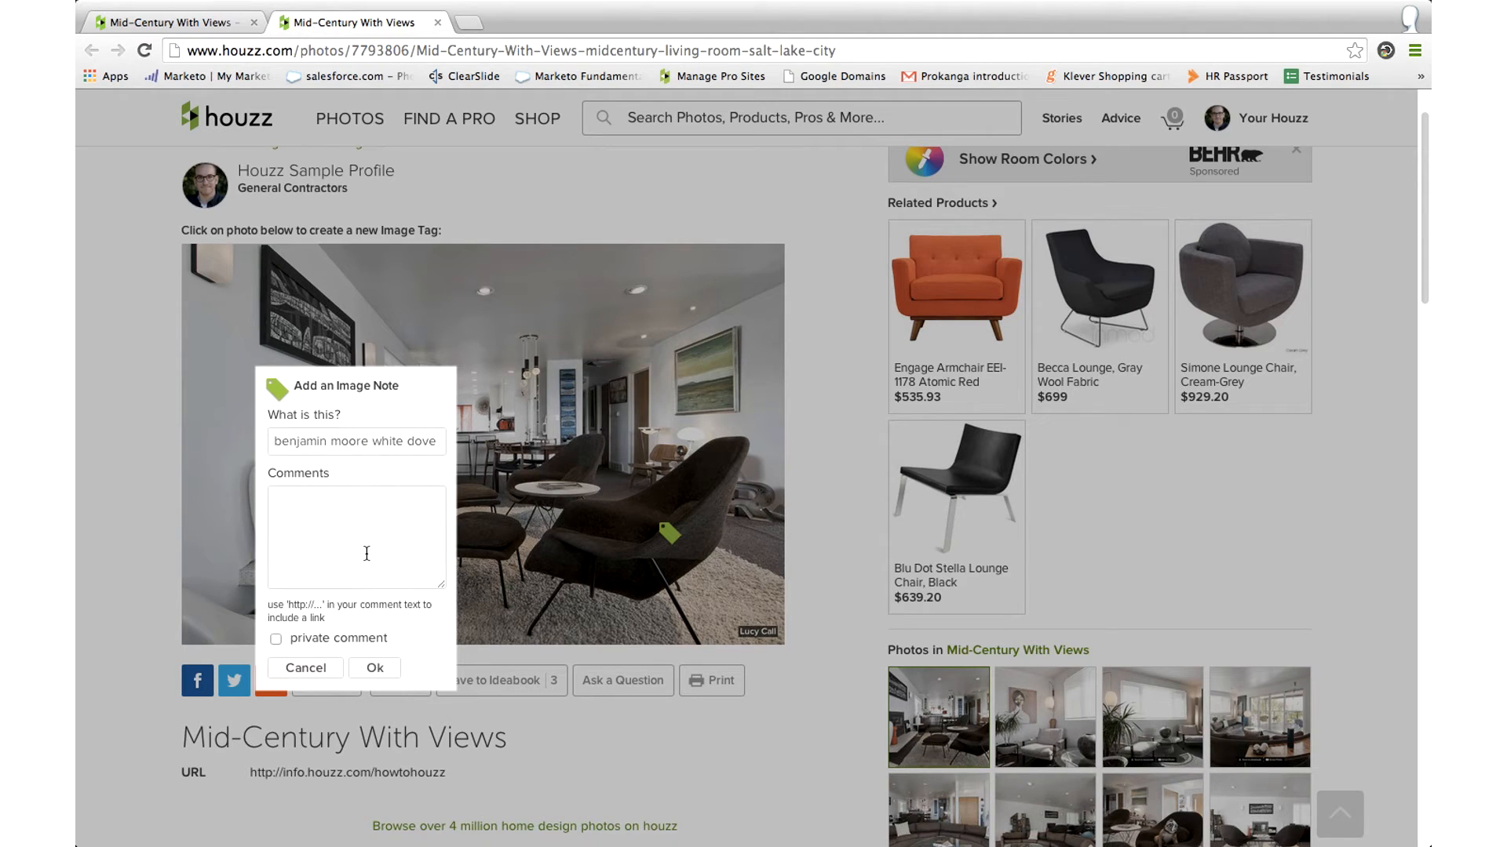
text(eggshell finish)
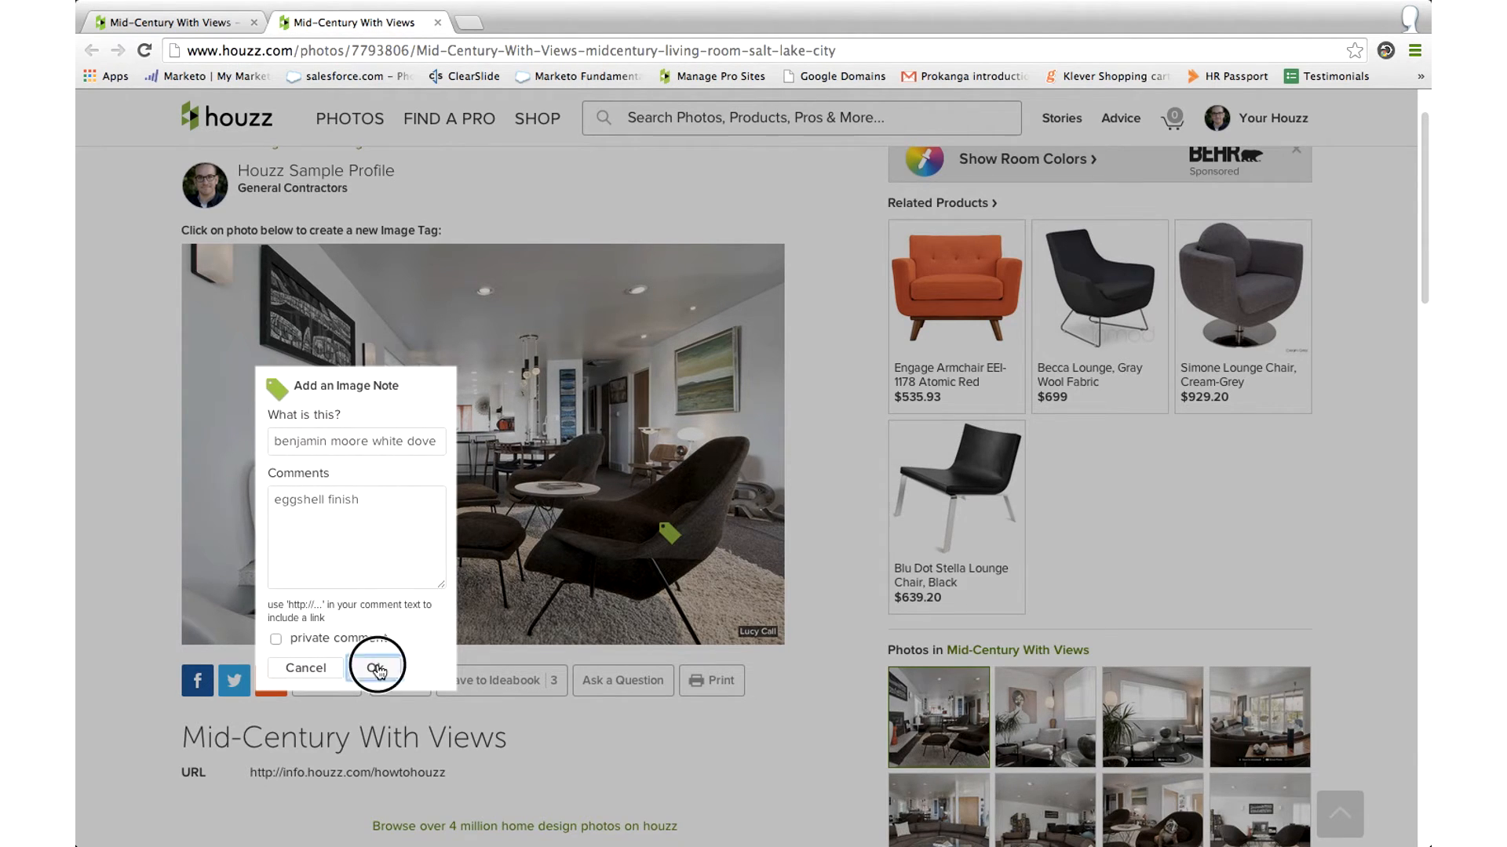
click(378, 667)
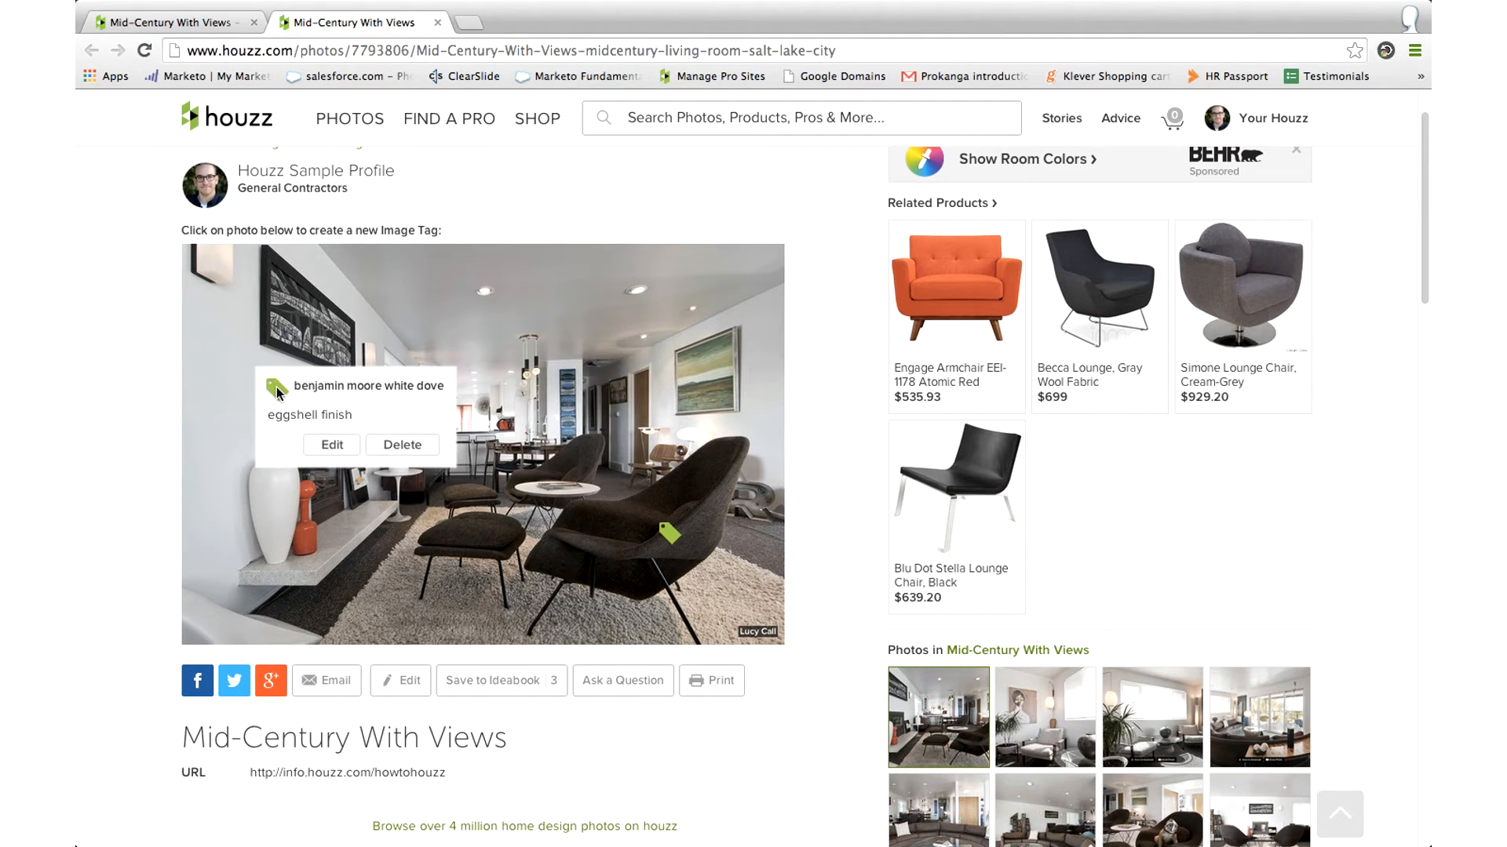
mouse_move(375, 407)
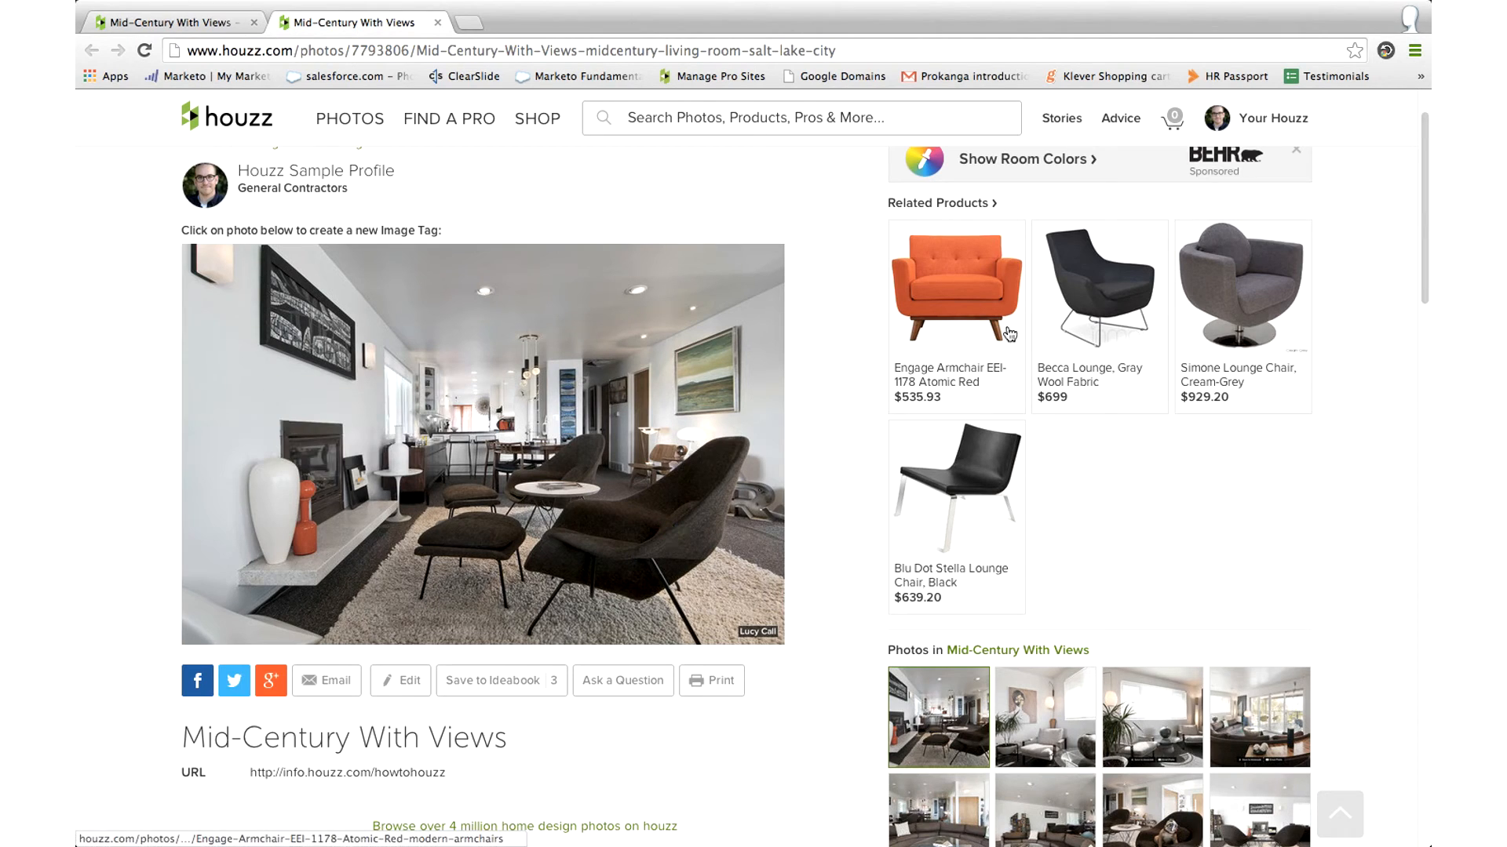
mouse_move(1285, 118)
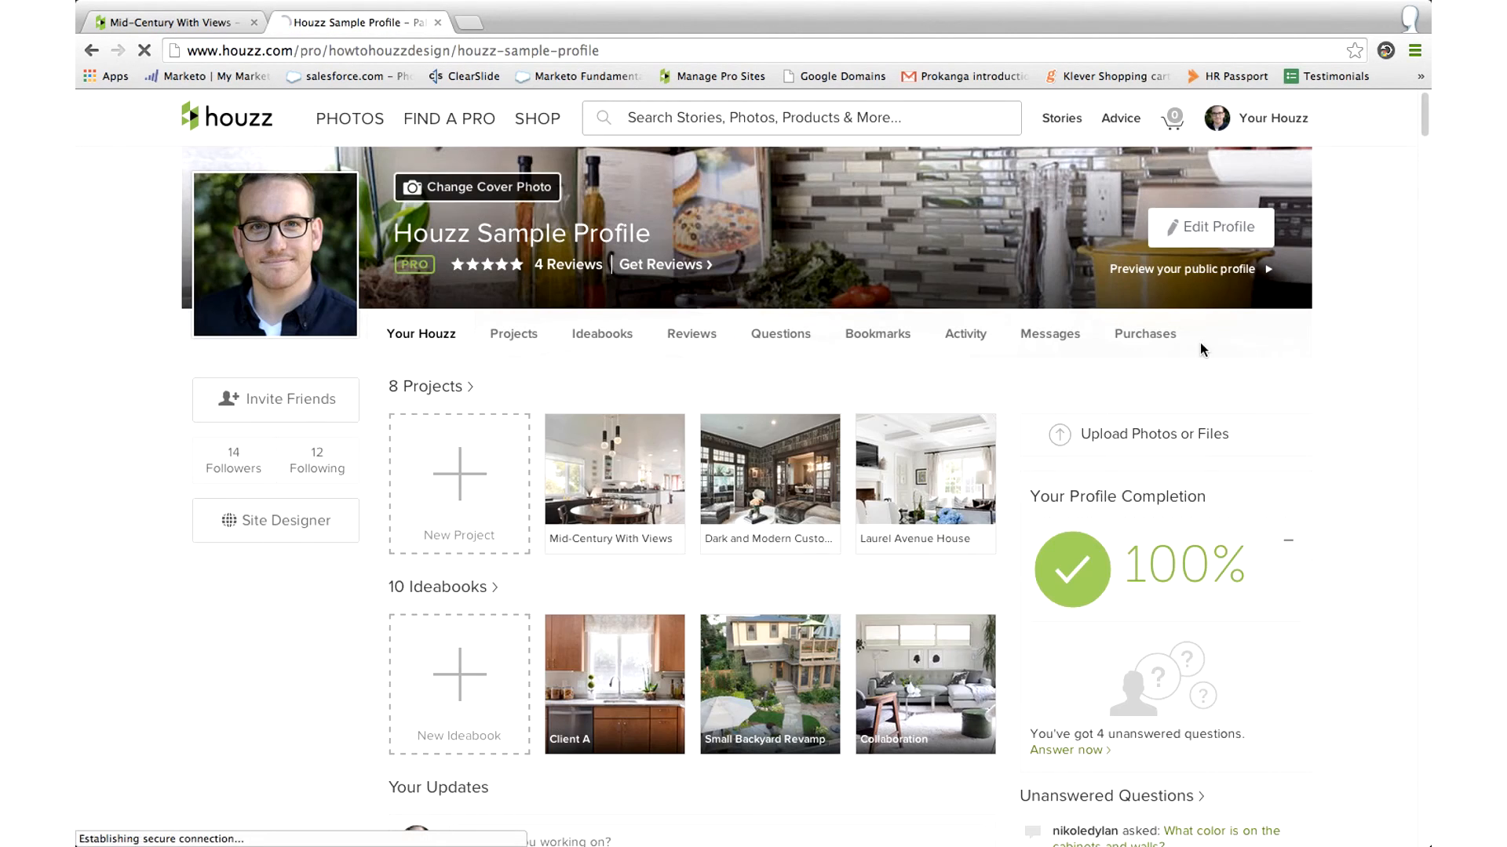
Open the photo upload form and choose to create a new project
click(1151, 433)
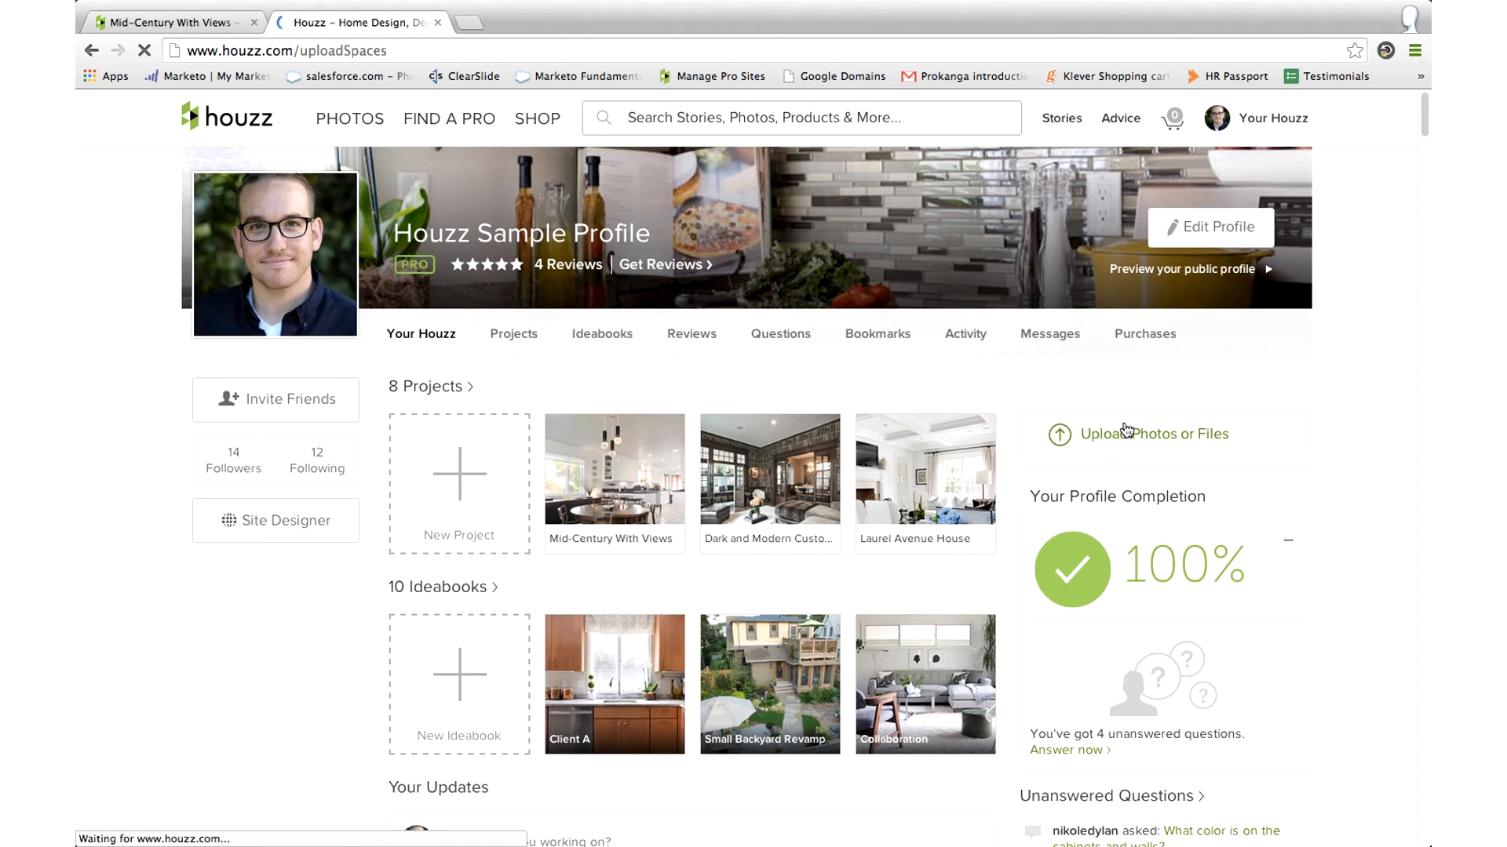
click(1151, 434)
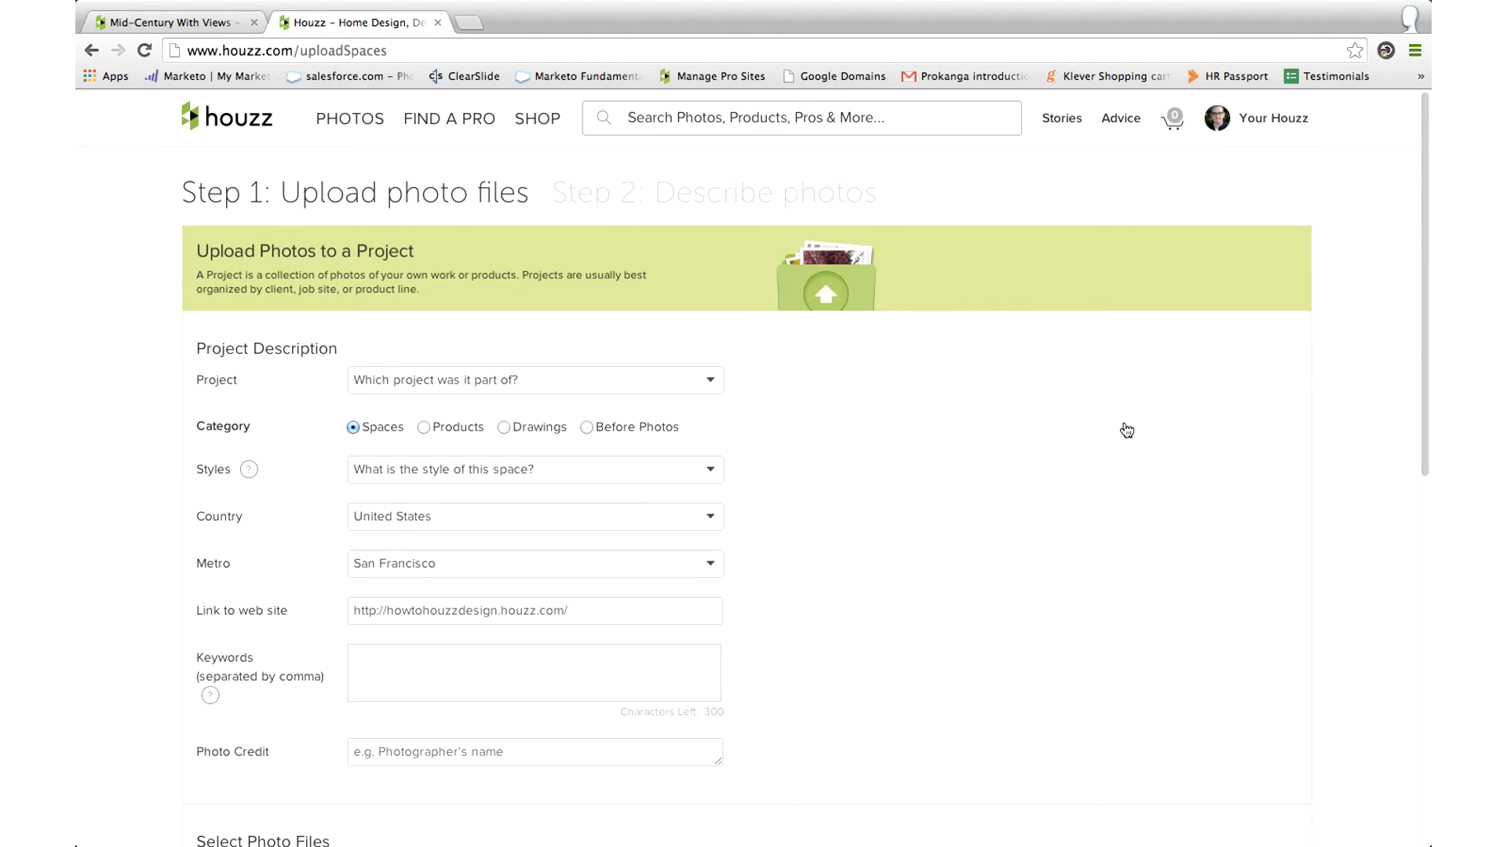
click(534, 380)
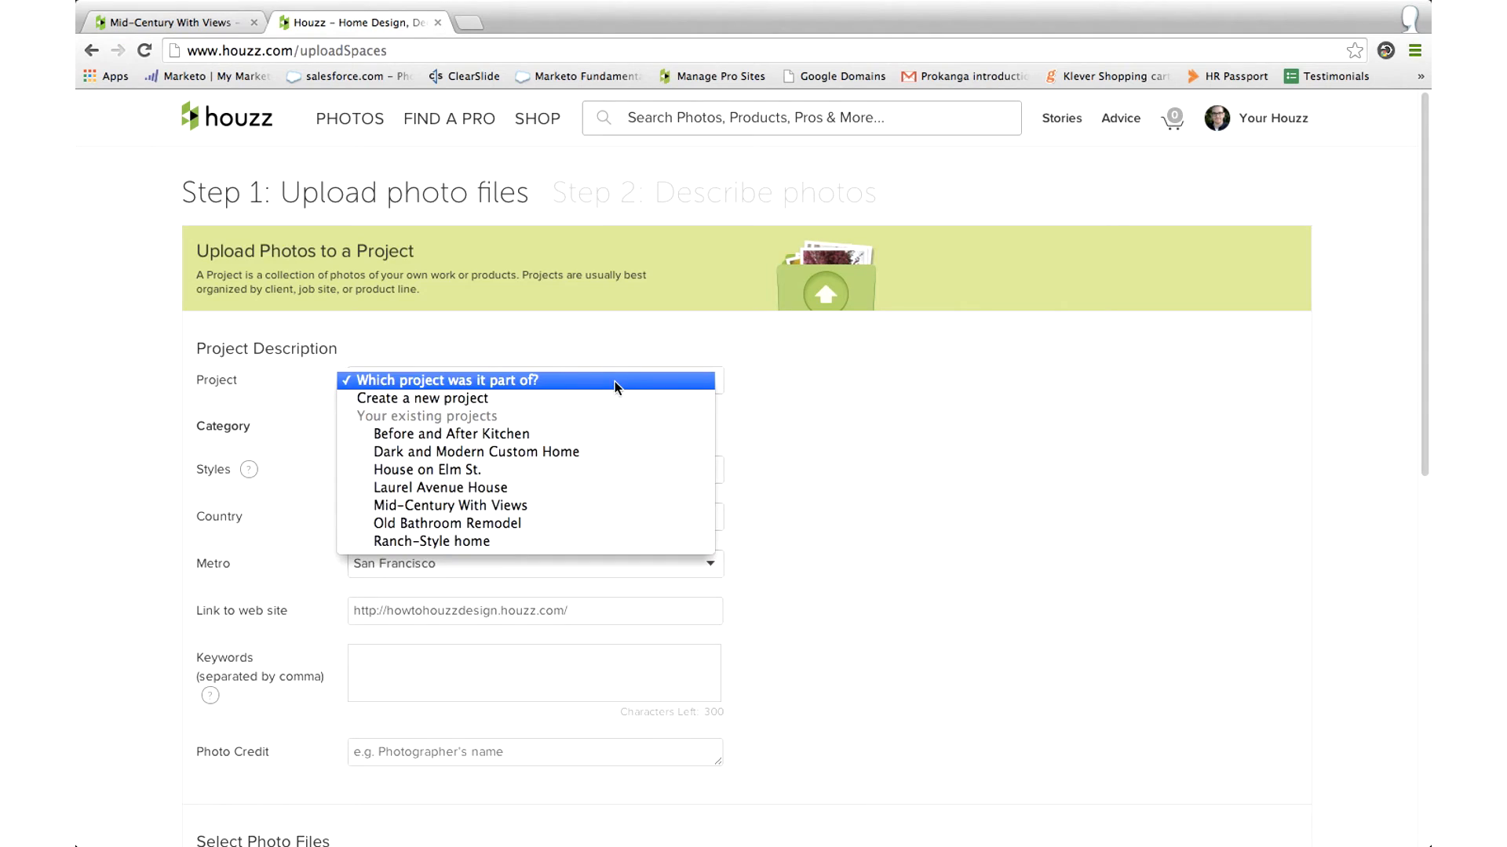
click(422, 398)
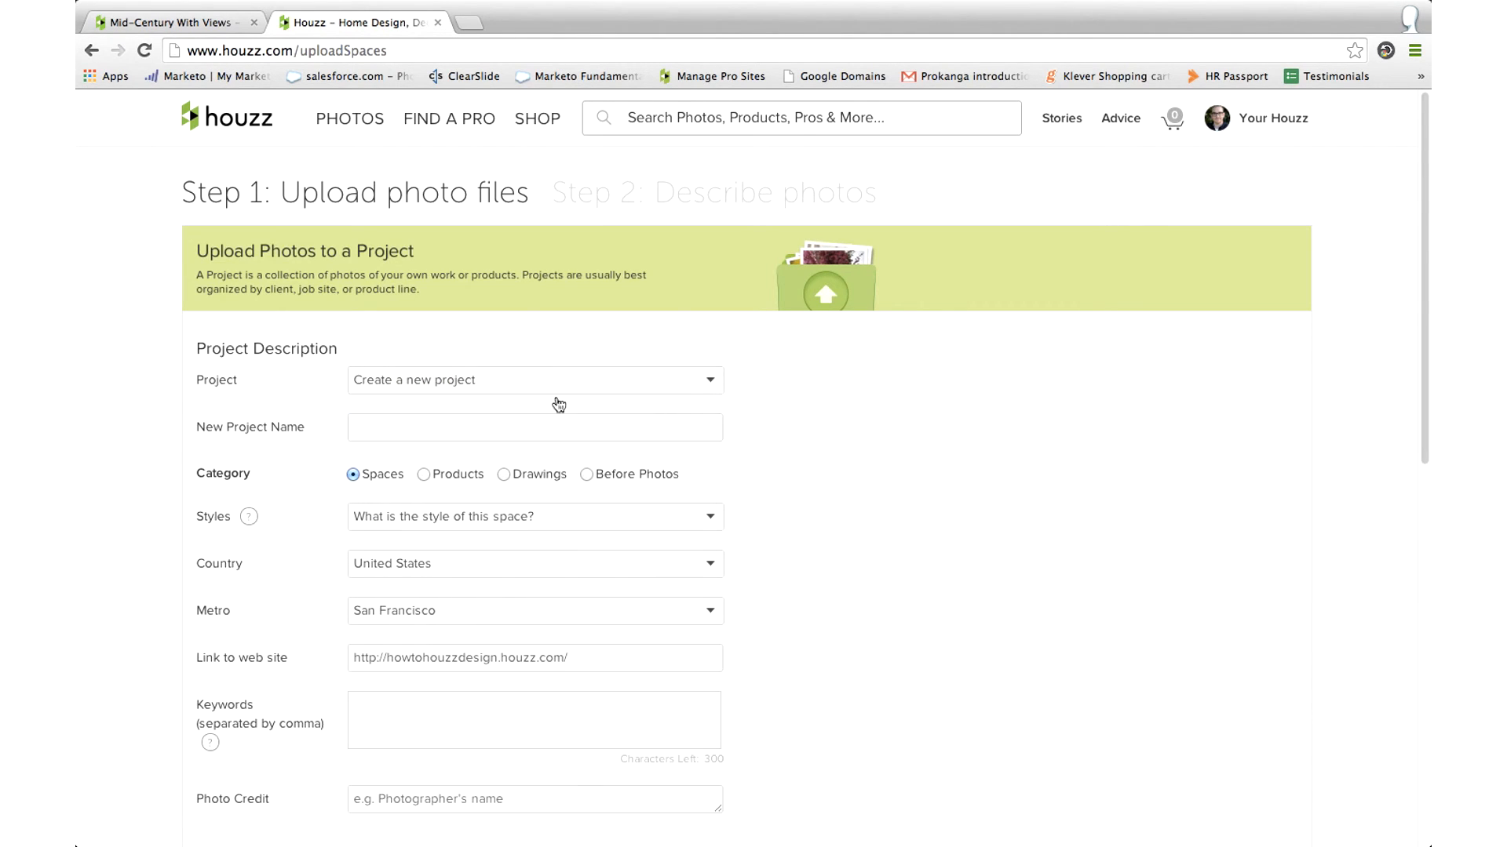
Name the new project 'products' and set its category to Products
text(p)
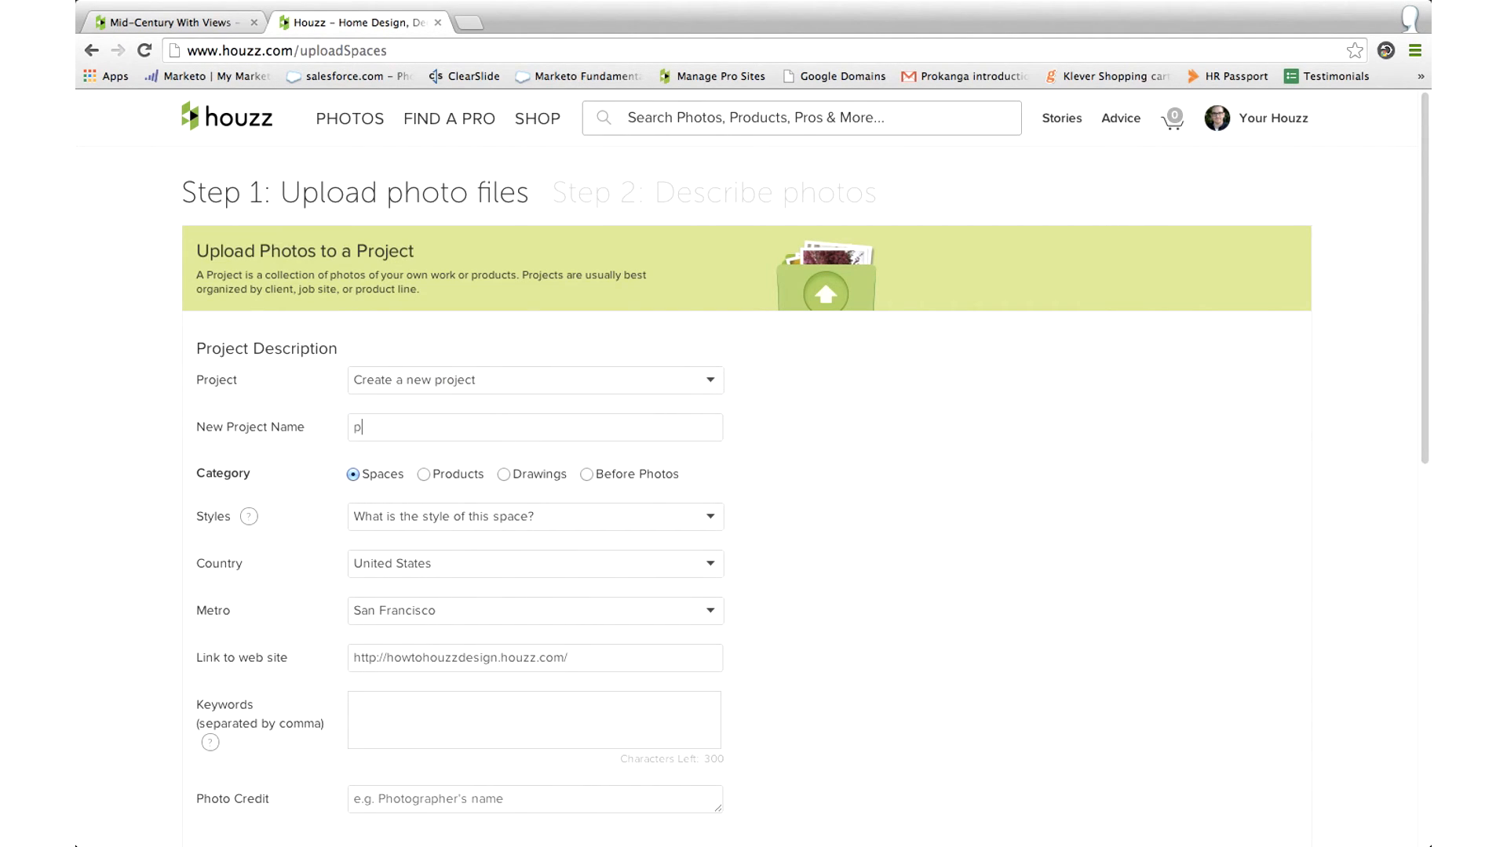
text(roducts)
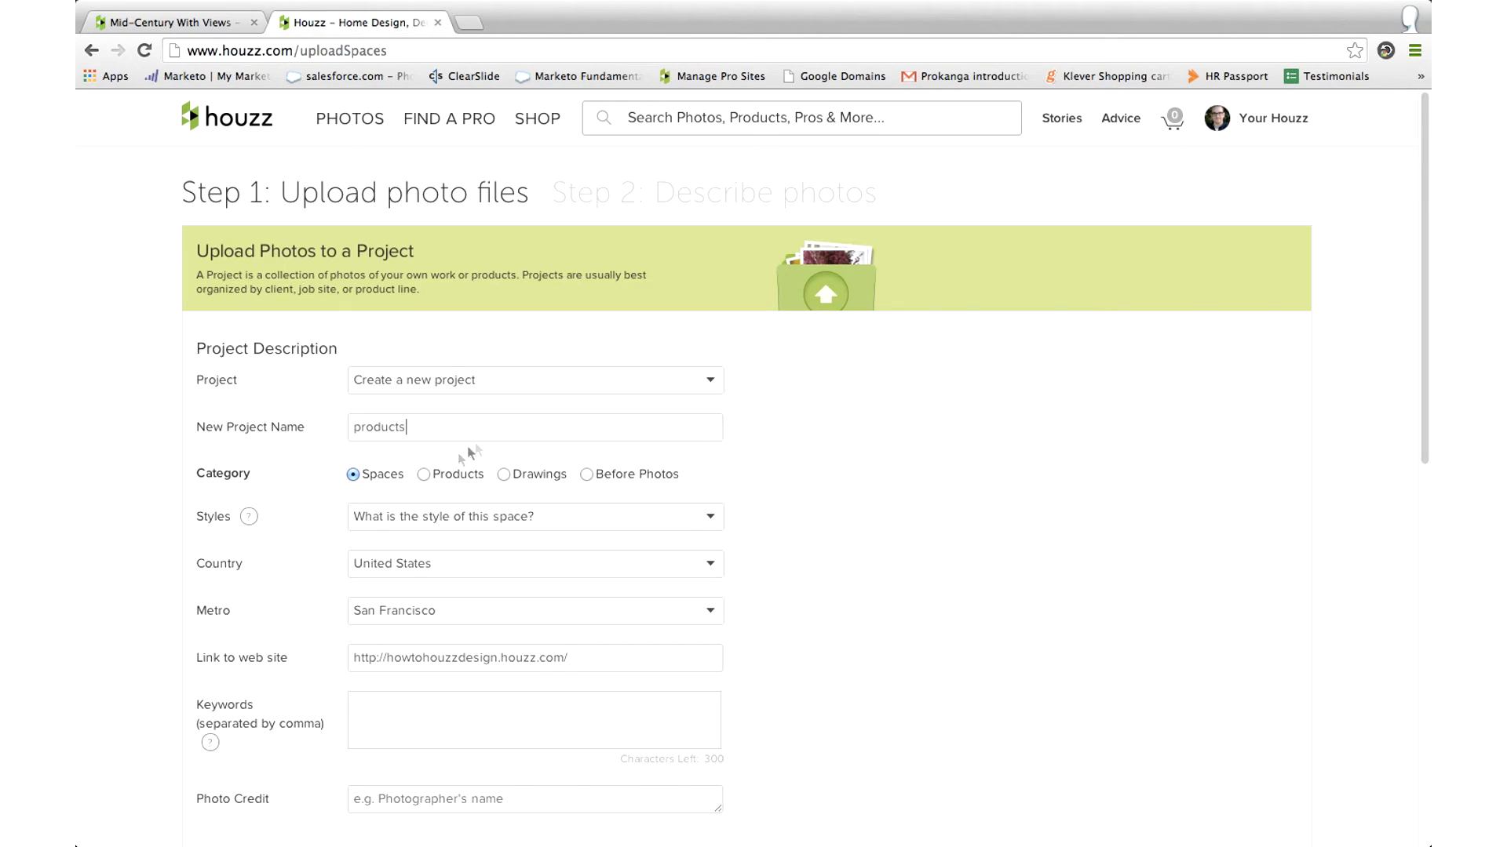
mouse_move(387, 496)
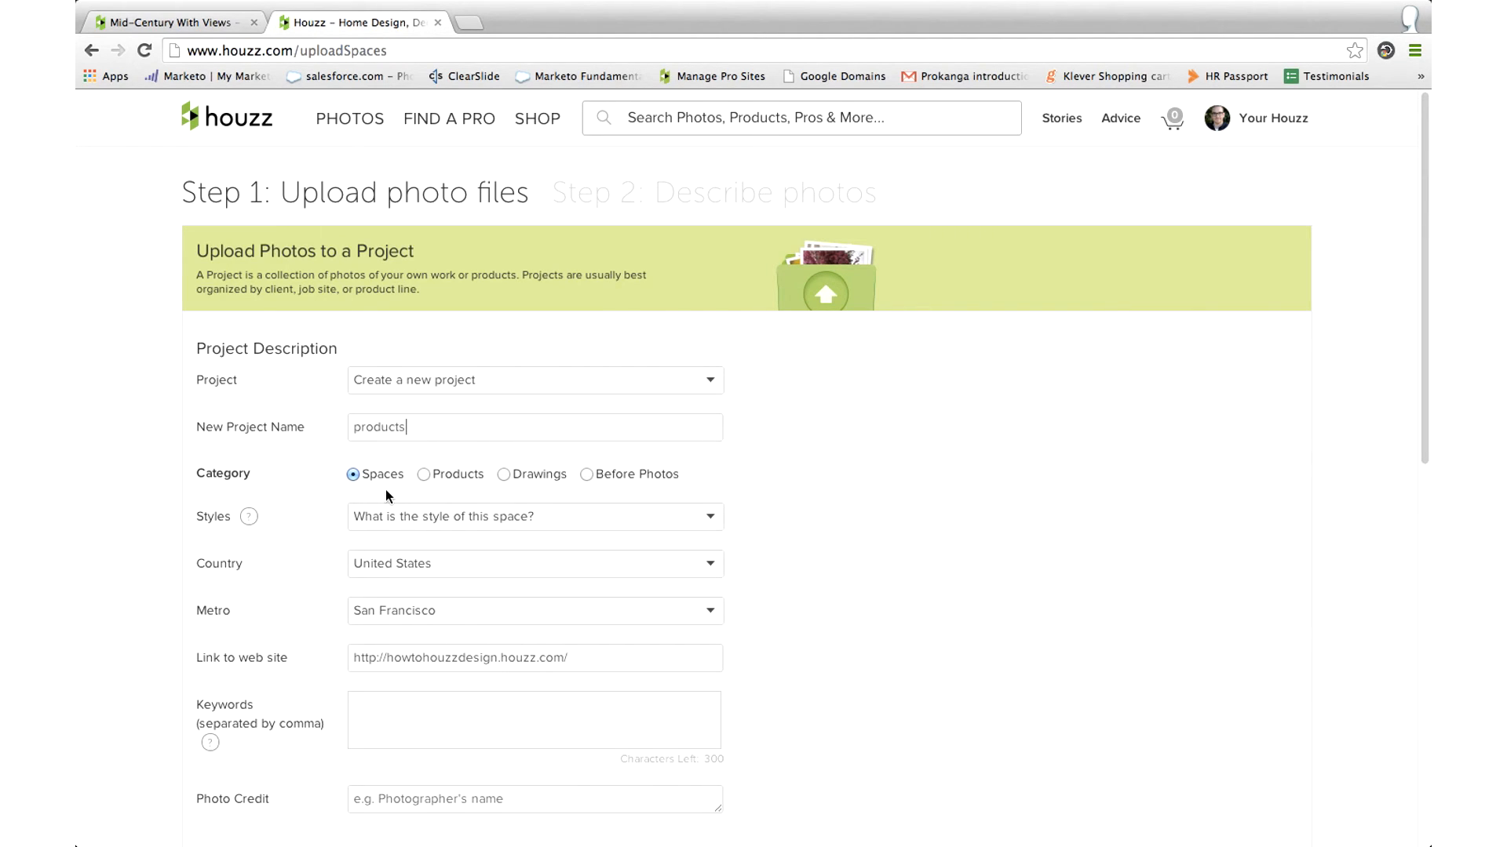
click(423, 474)
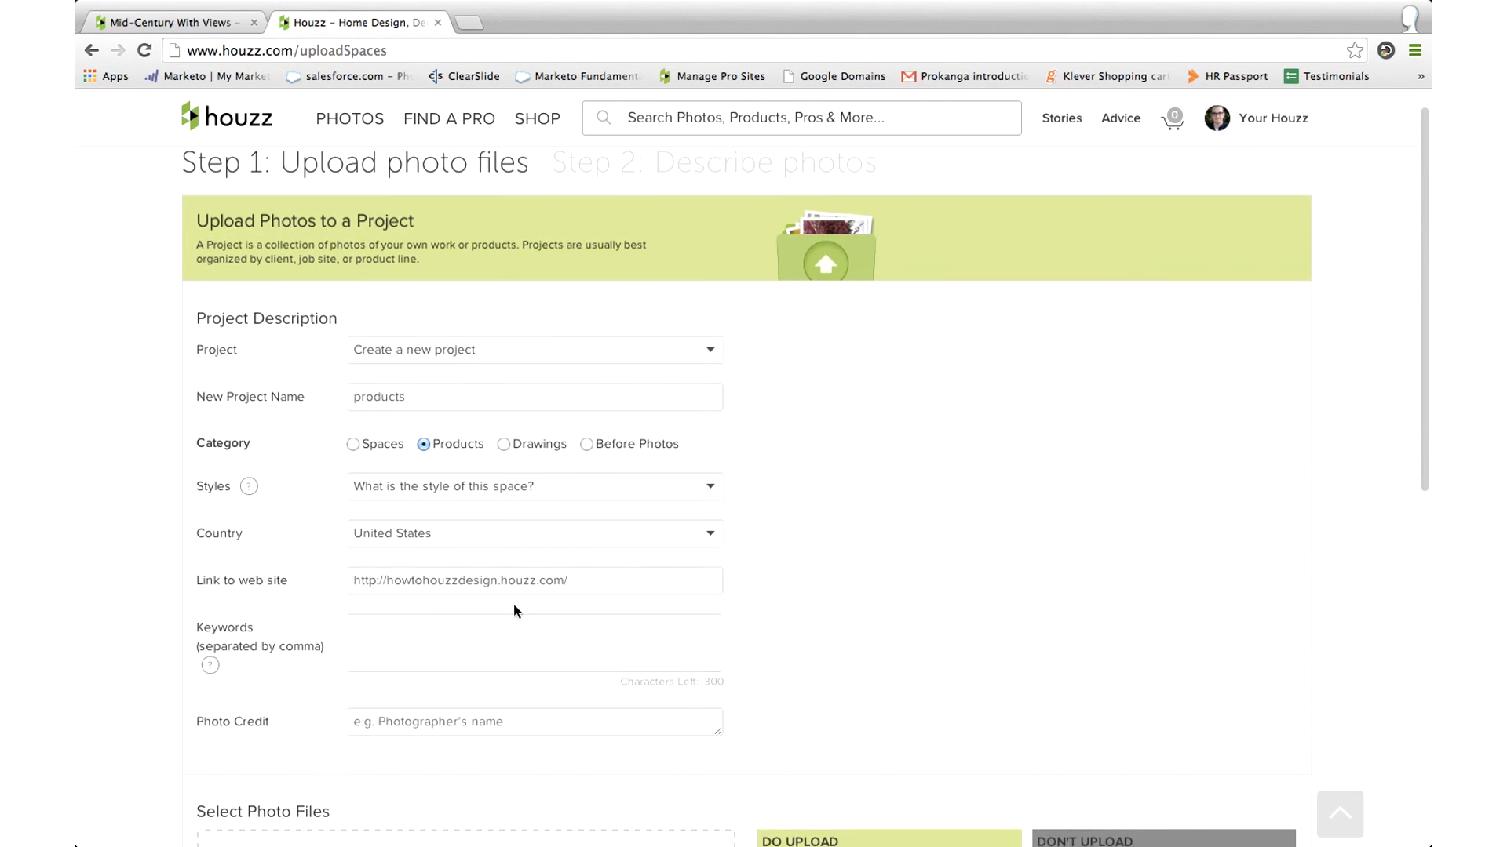
scroll(down, 3)
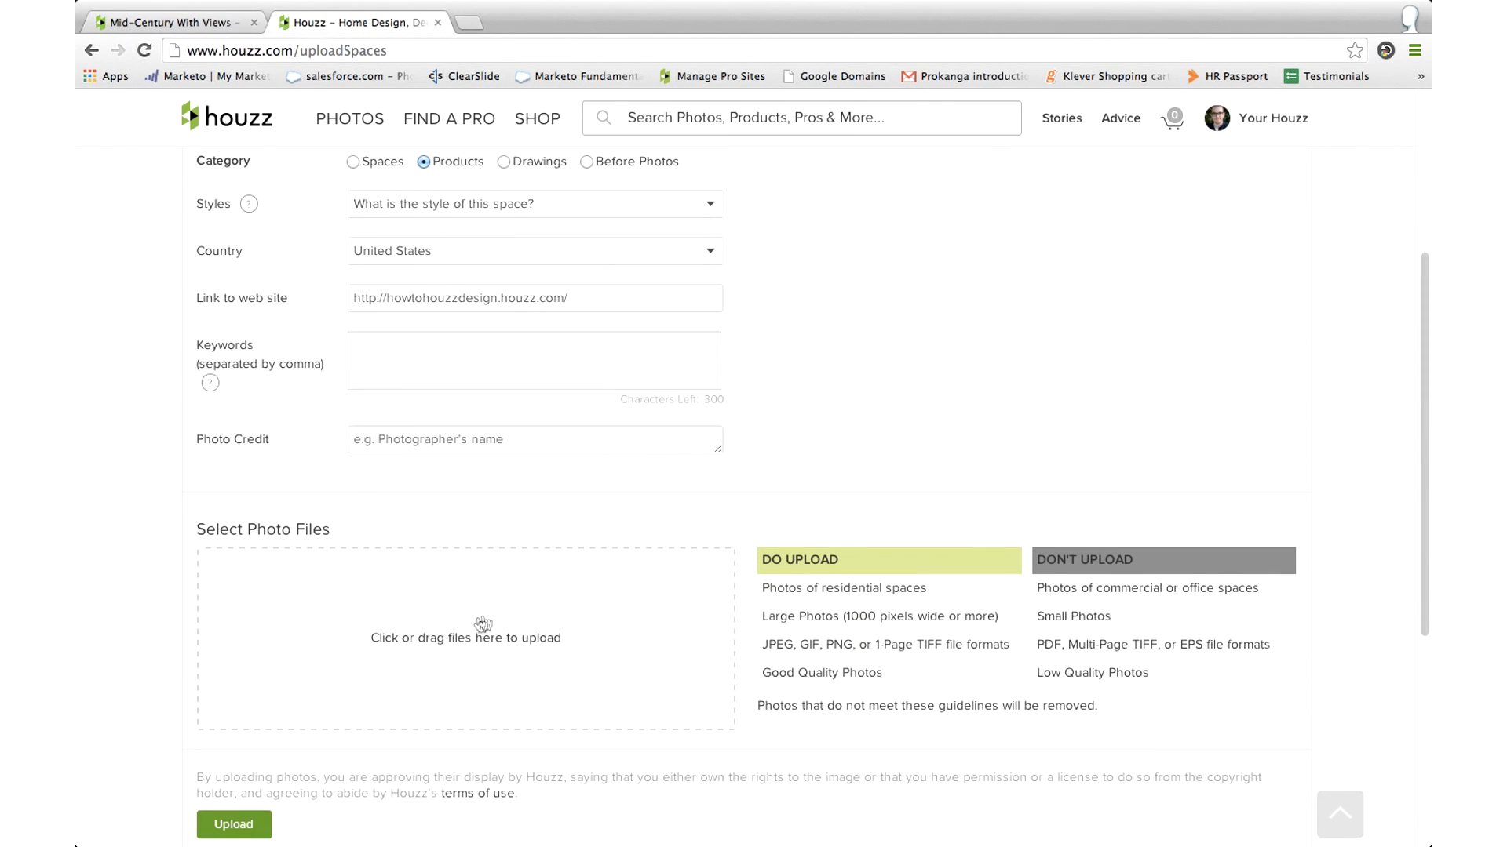
Upload the orange chair screenshot from the Desktop into the products project
click(465, 637)
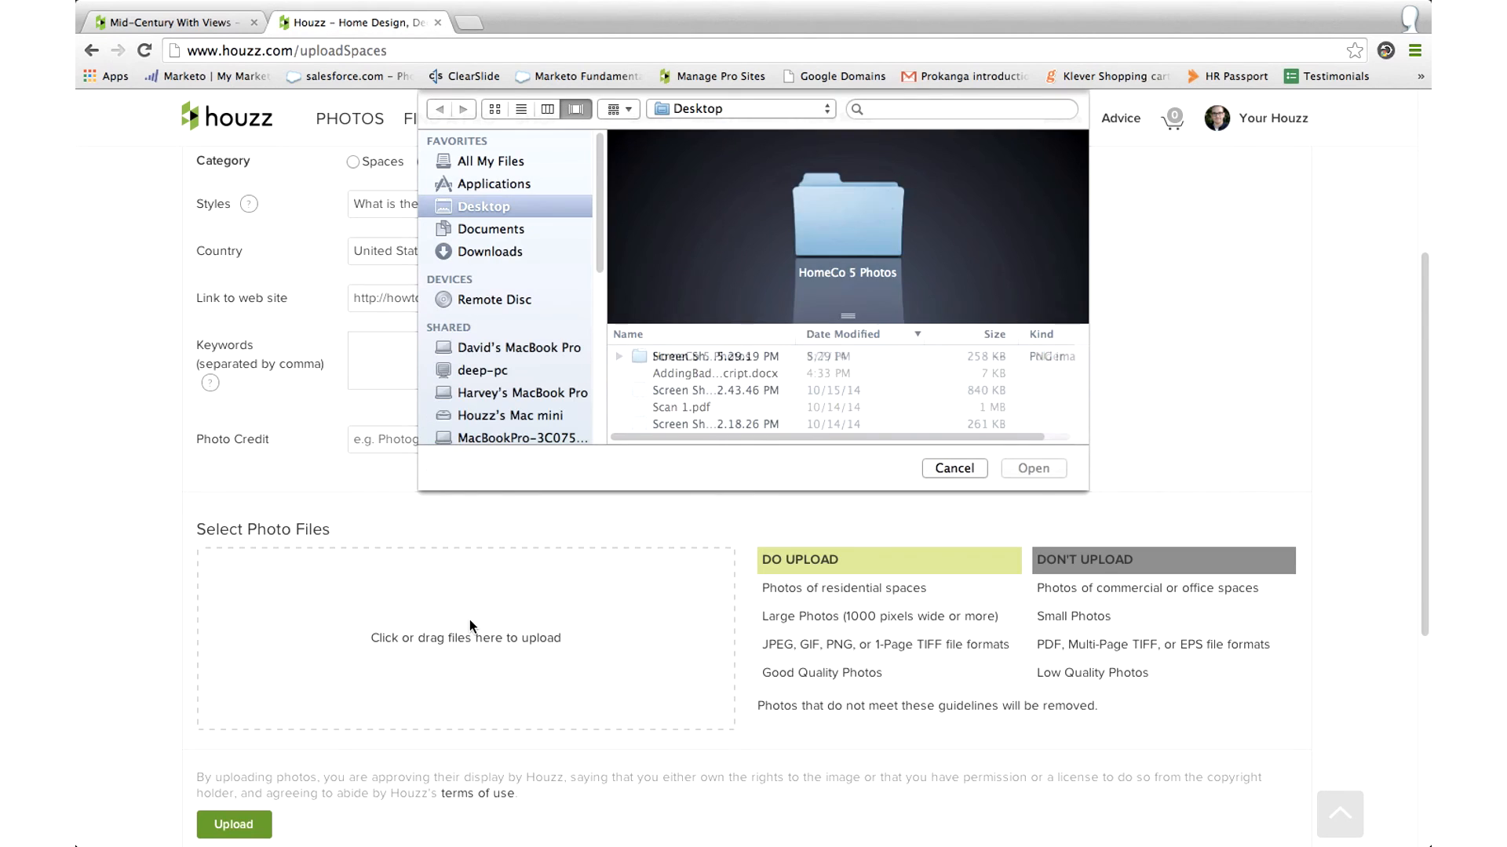
click(715, 356)
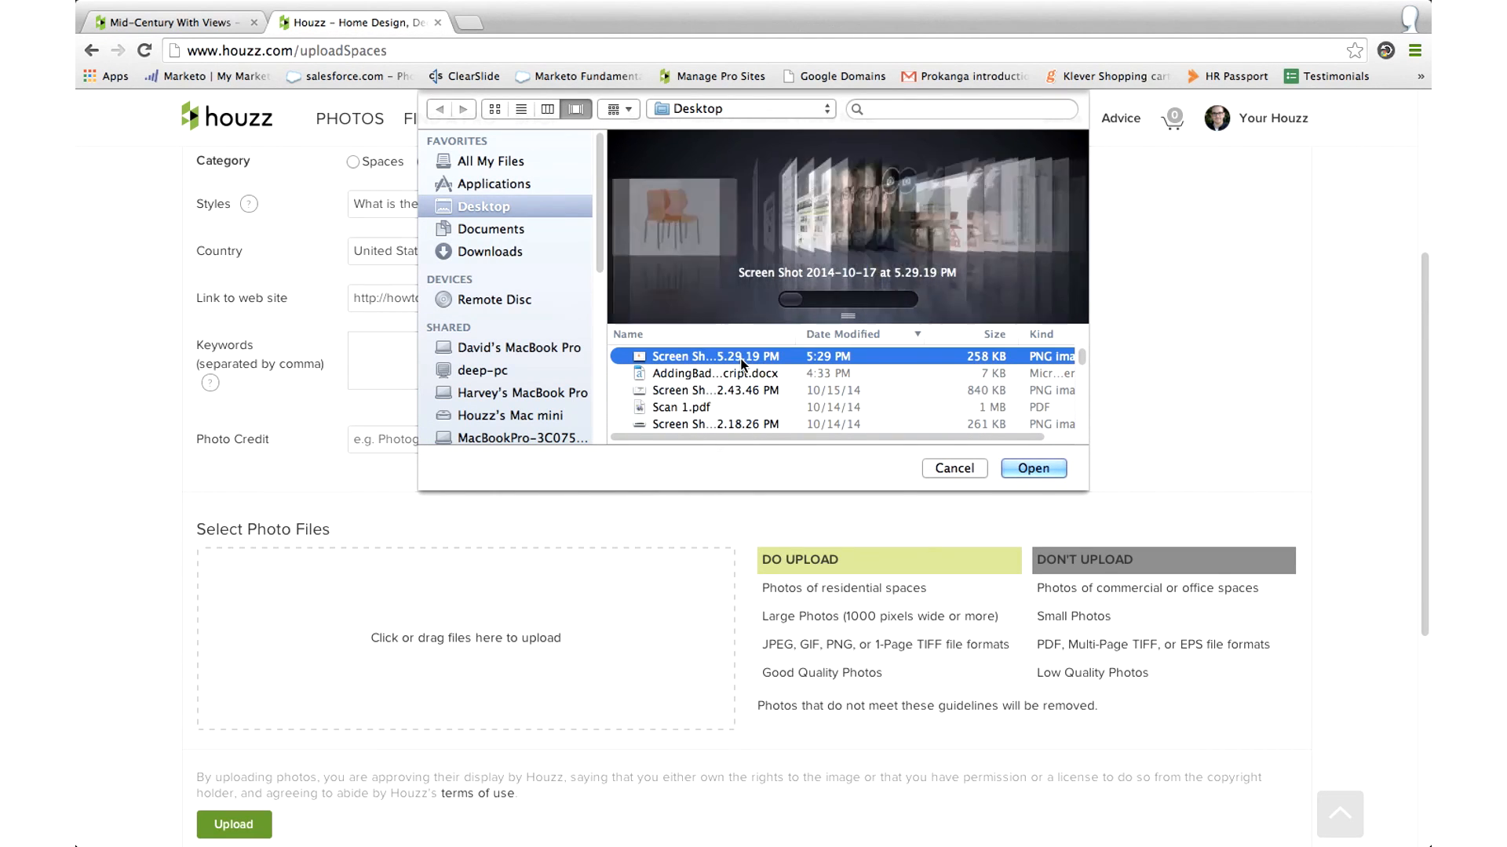
click(951, 467)
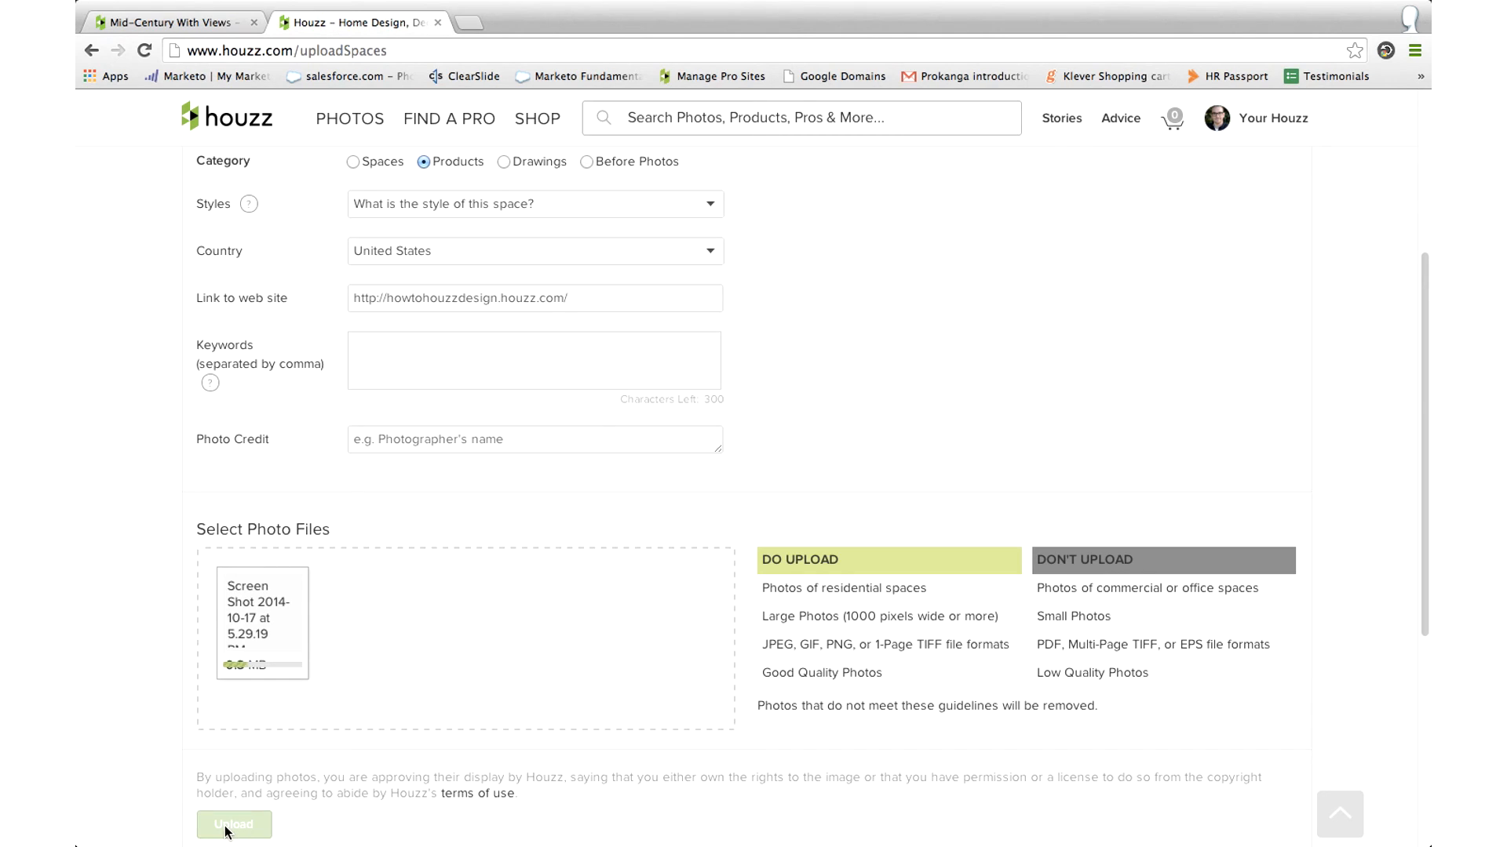
mouse_move(478, 793)
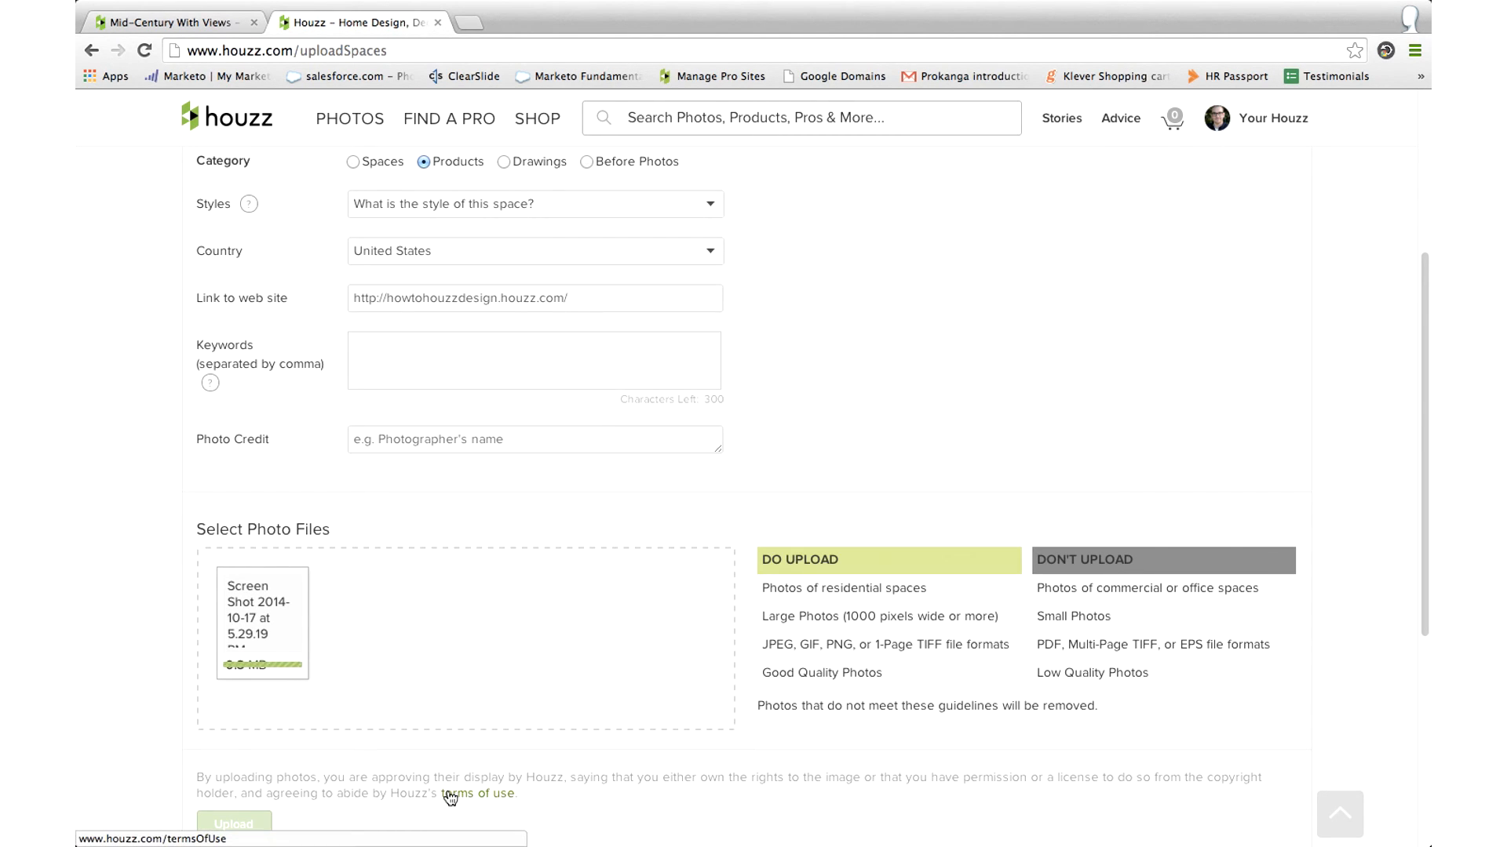
click(233, 823)
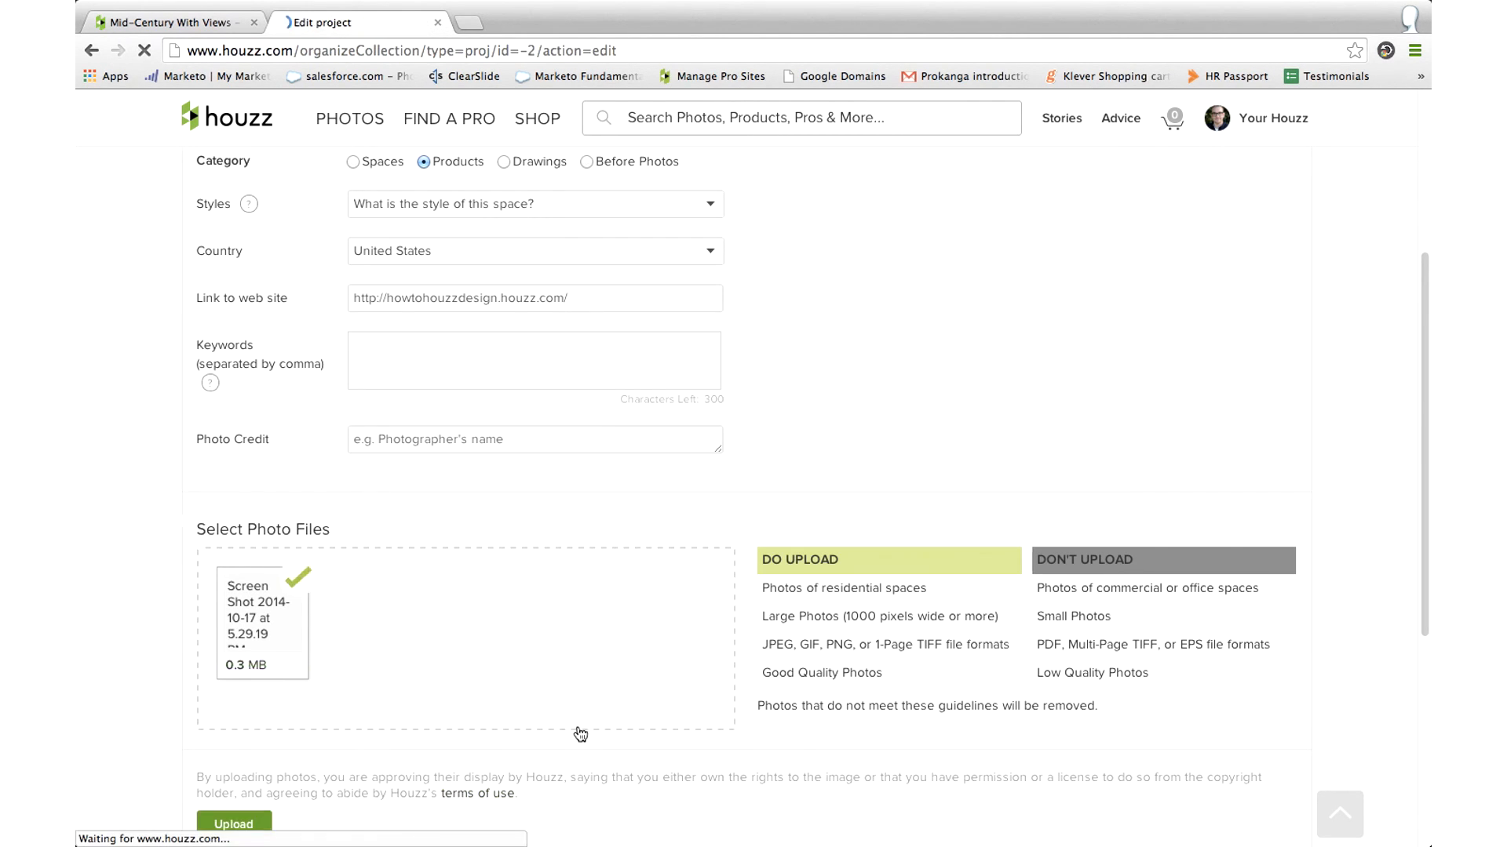
click(232, 824)
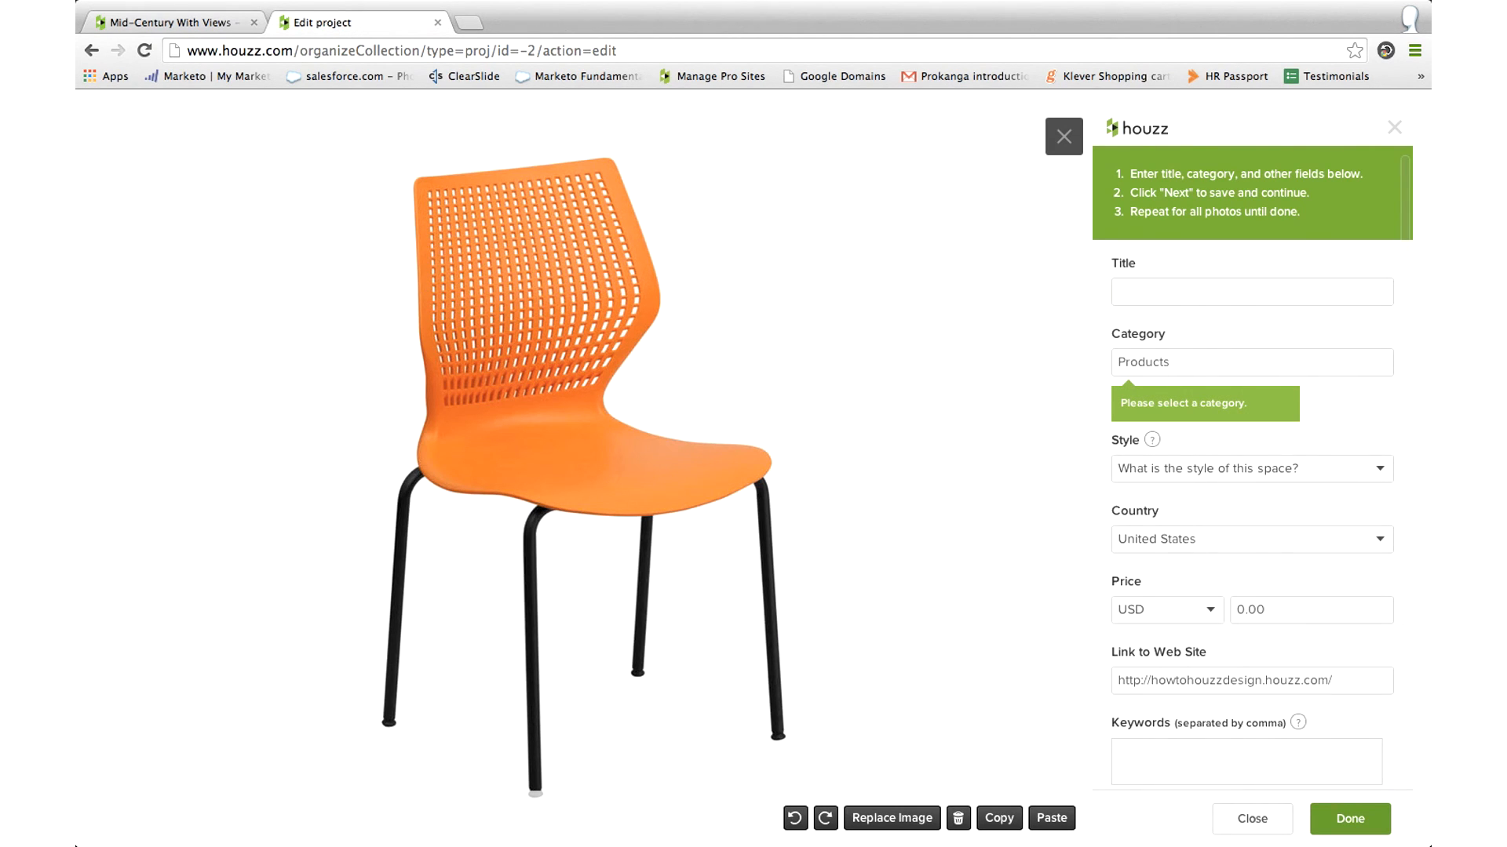
Title the uploaded photo 'Orange Chair' and save its details
text(Orange Chair)
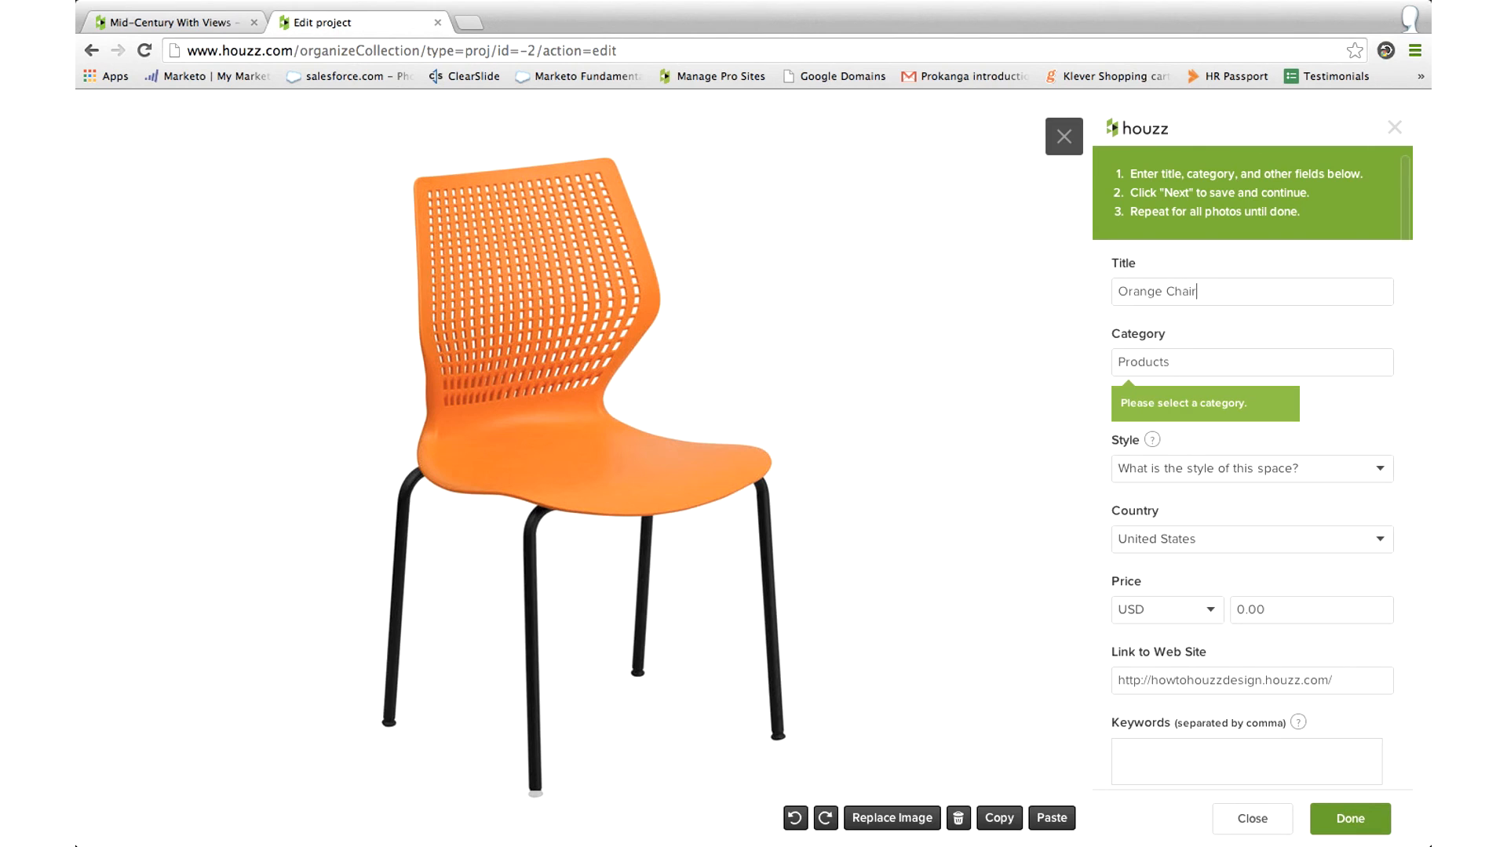
mouse_move(1331, 420)
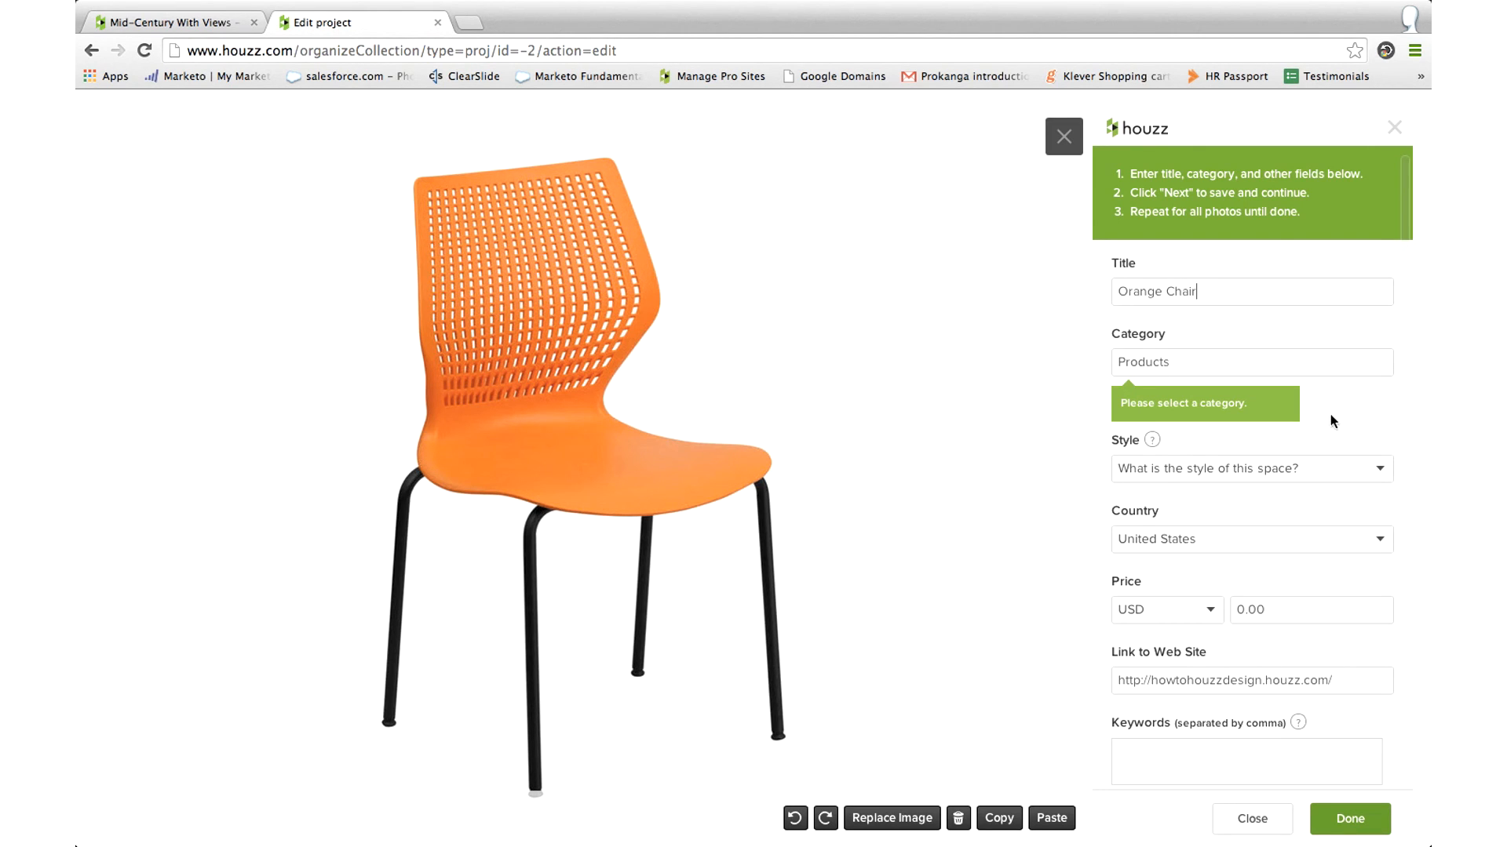
scroll(down, 3)
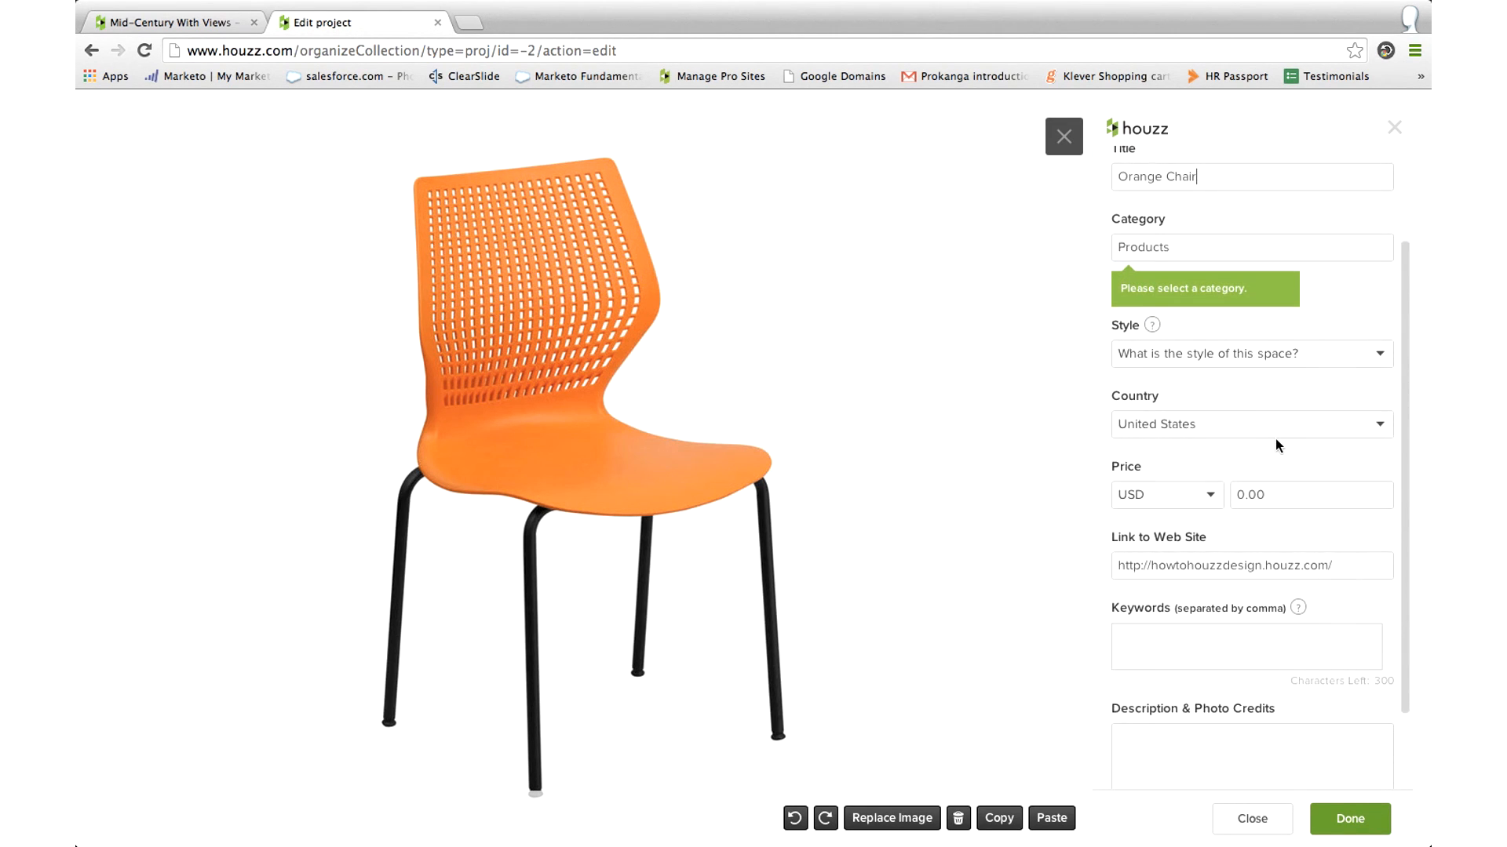
scroll(down, 3)
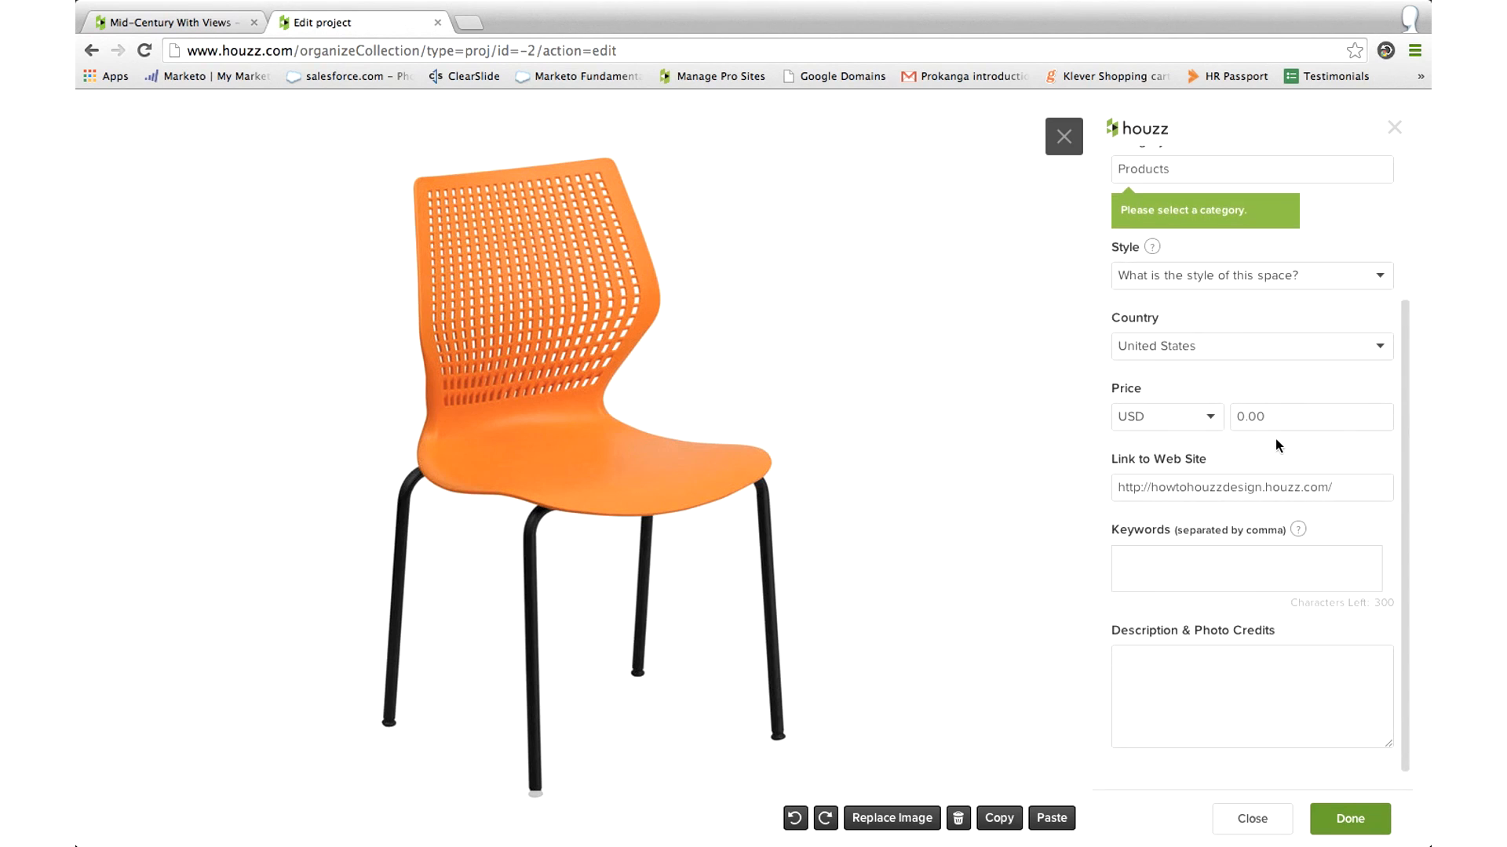
mouse_move(1280, 720)
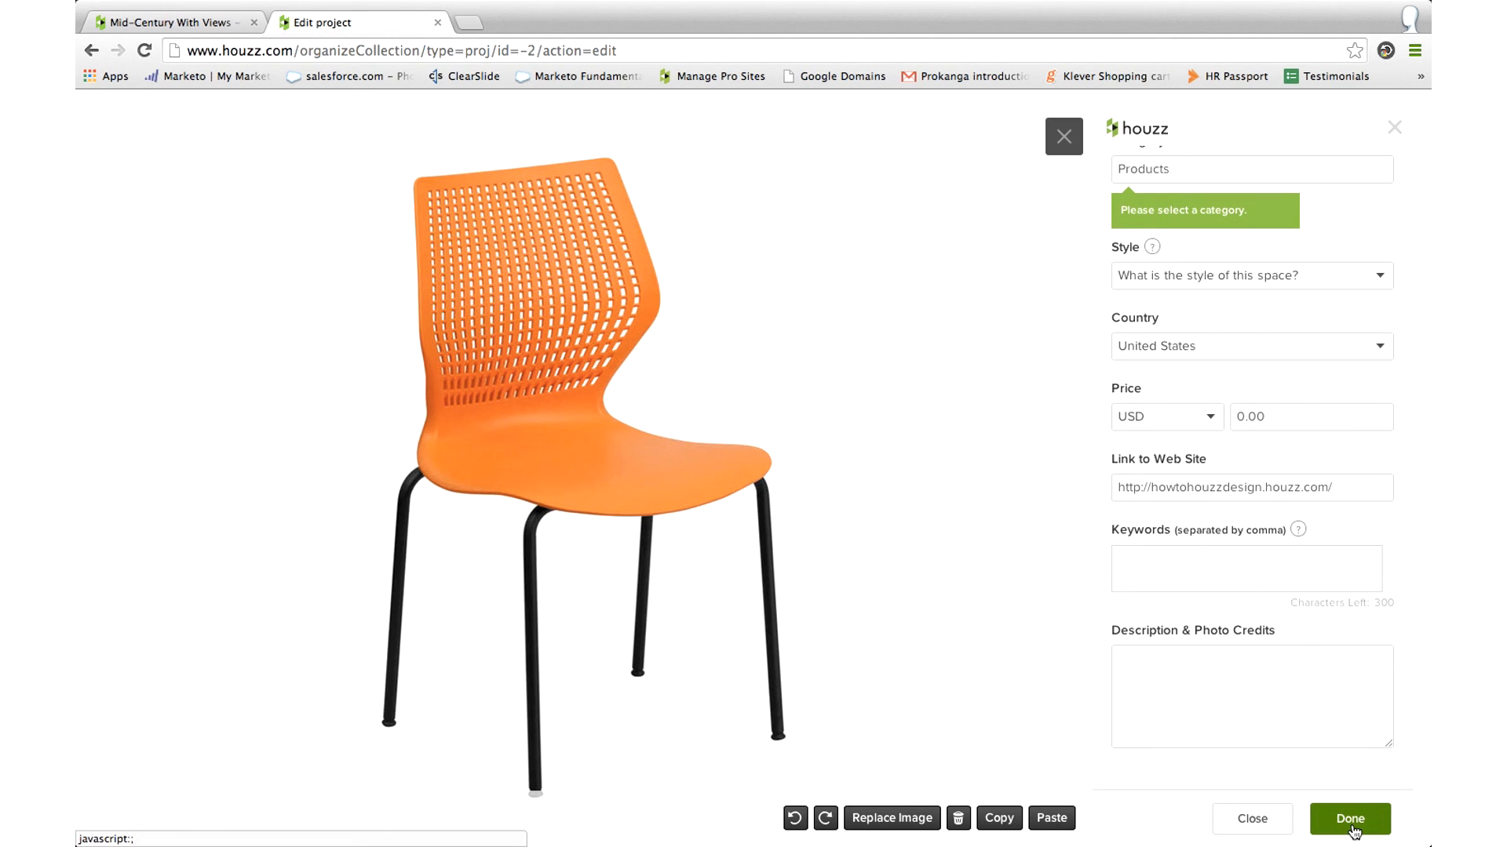
click(1349, 819)
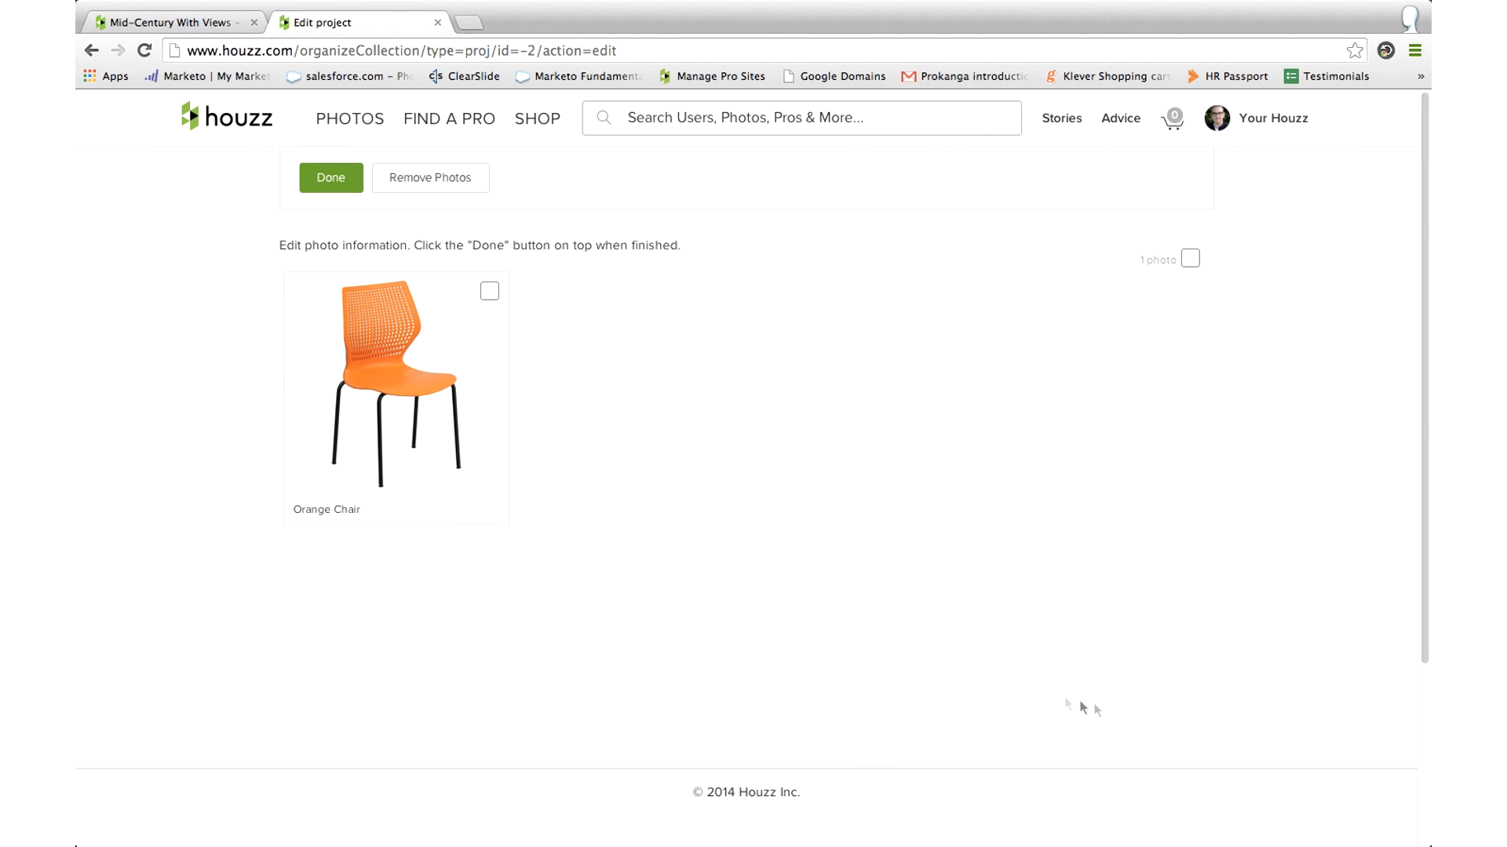
mouse_move(626, 560)
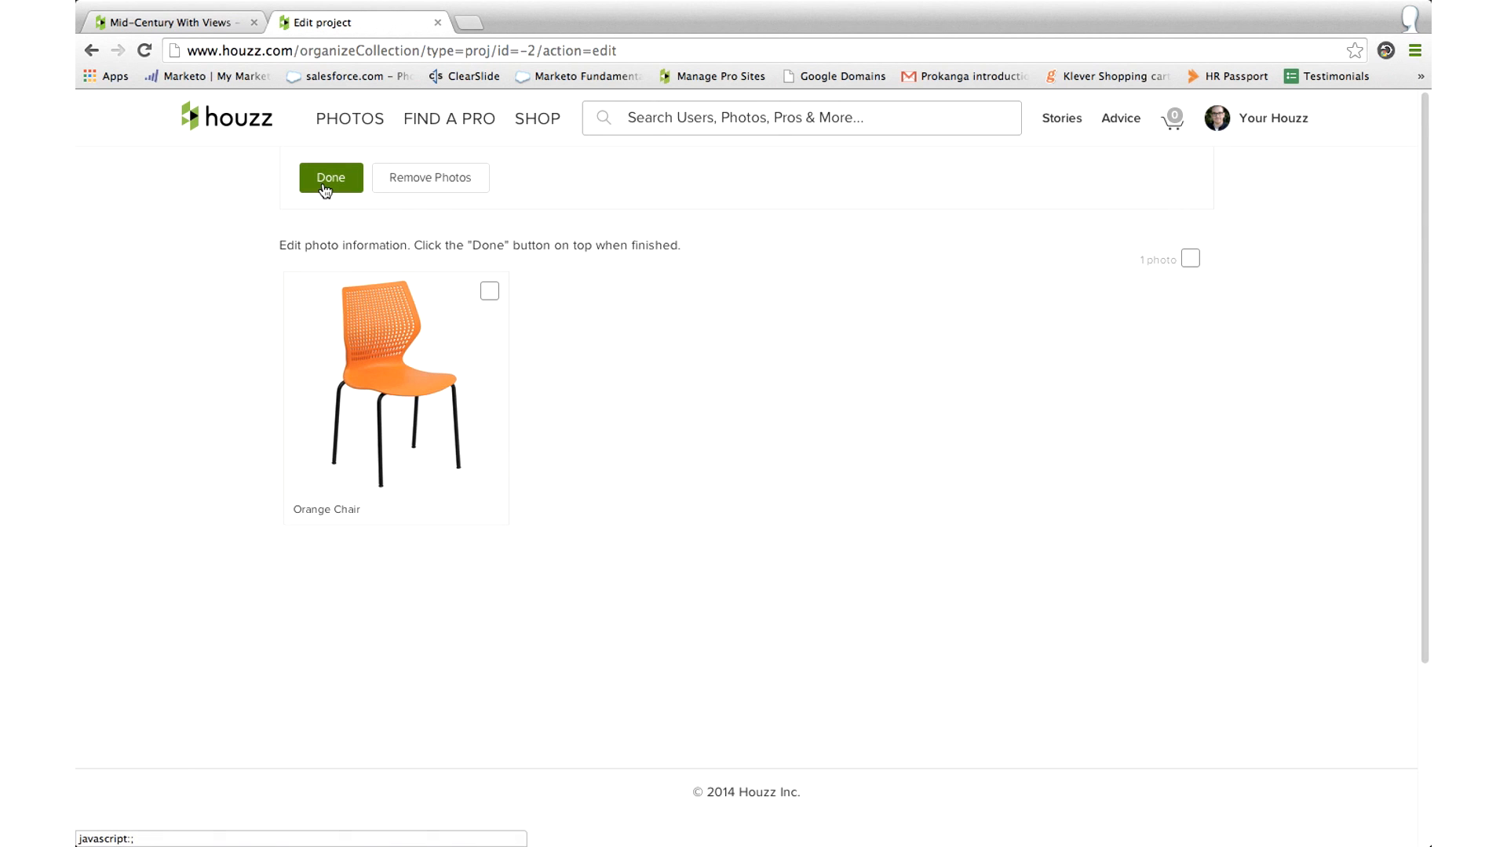
Finish editing to show the products project page with the Orange Chair photo
click(329, 178)
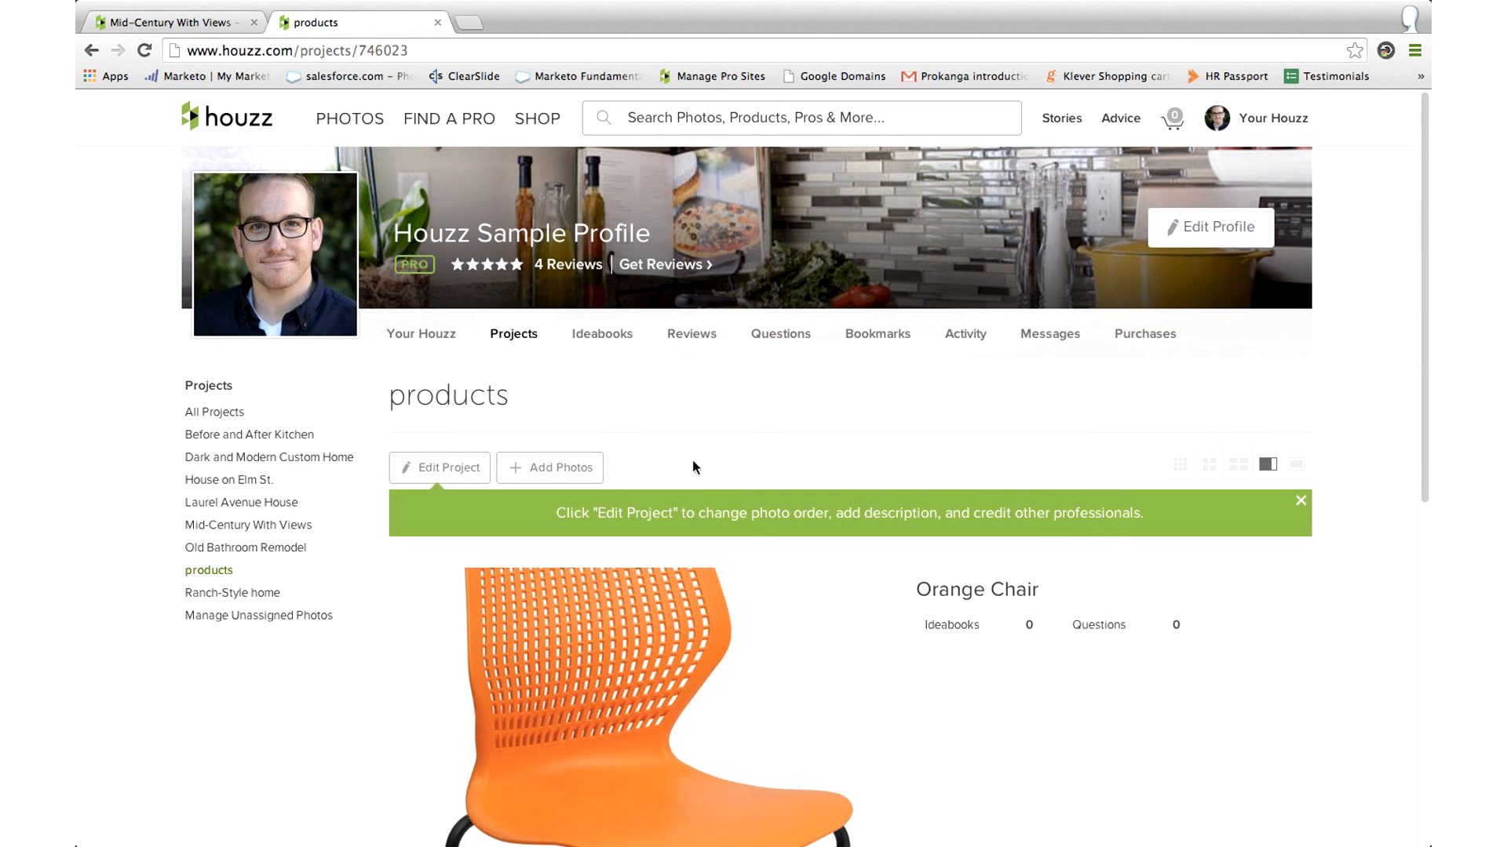